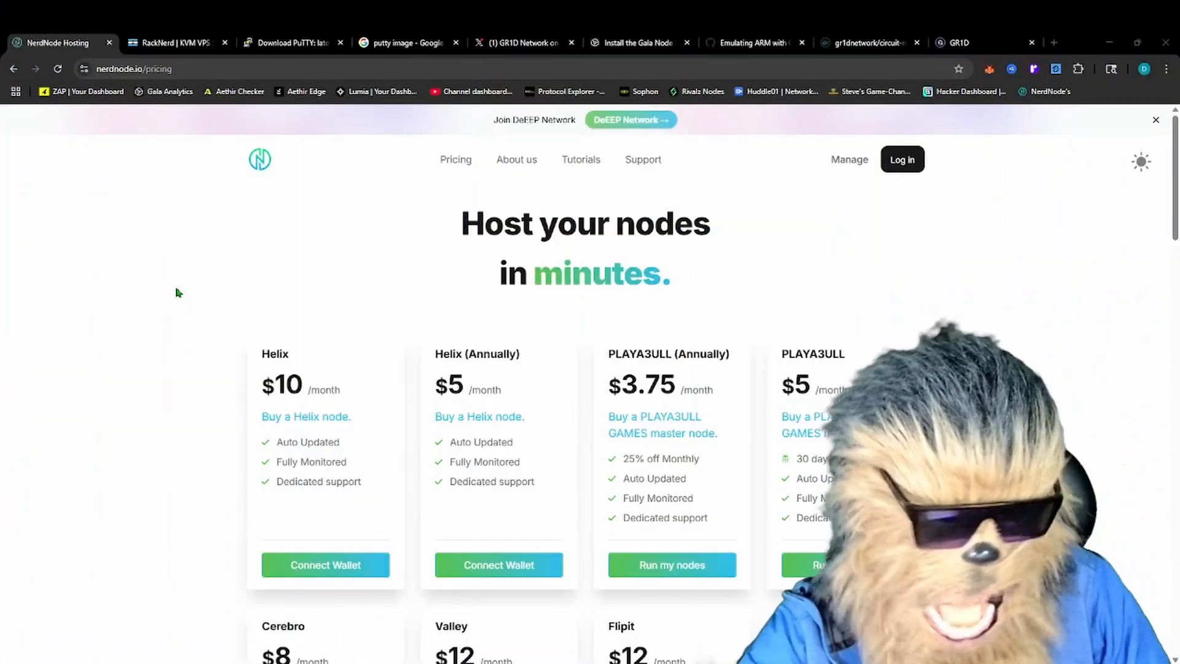
{"action": "mouse_move", "coordinate": [215, 244]}
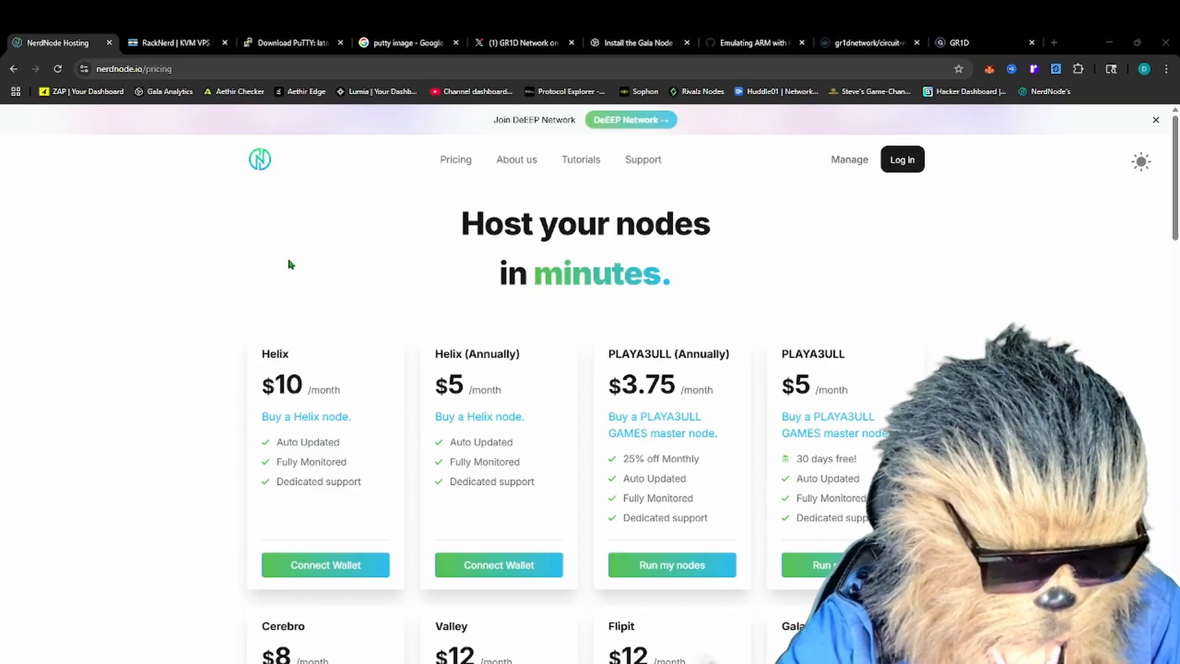
{"action": "mouse_move", "coordinate": [922, 298]}
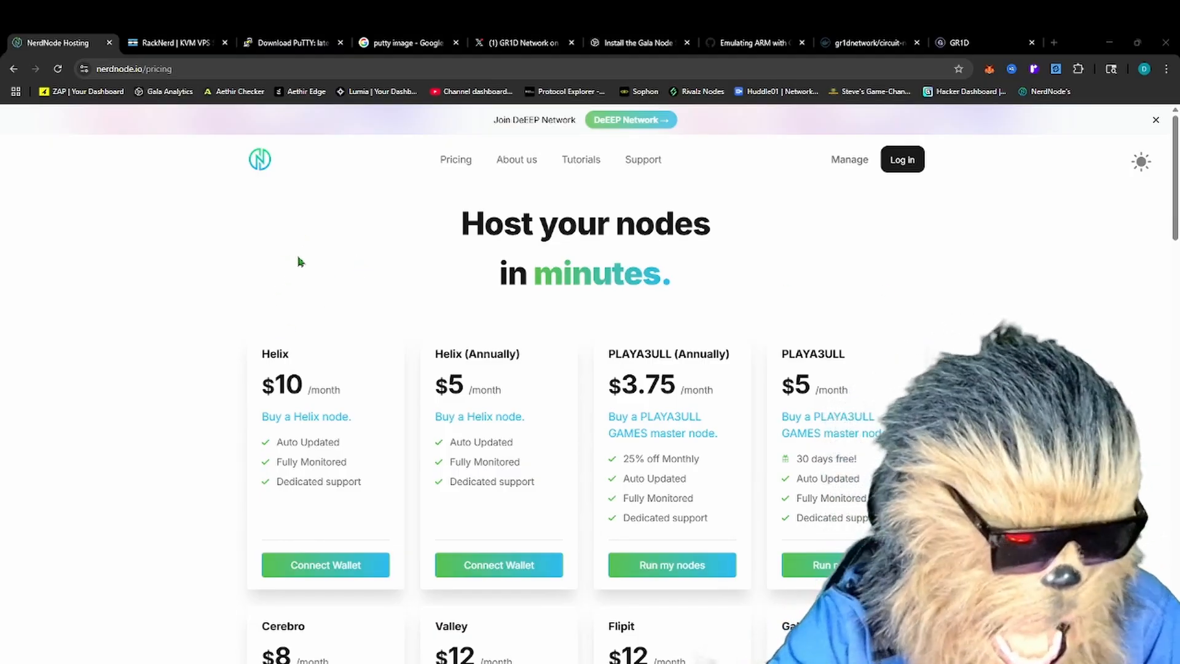
{"action": "mouse_move", "coordinate": [221, 263]}
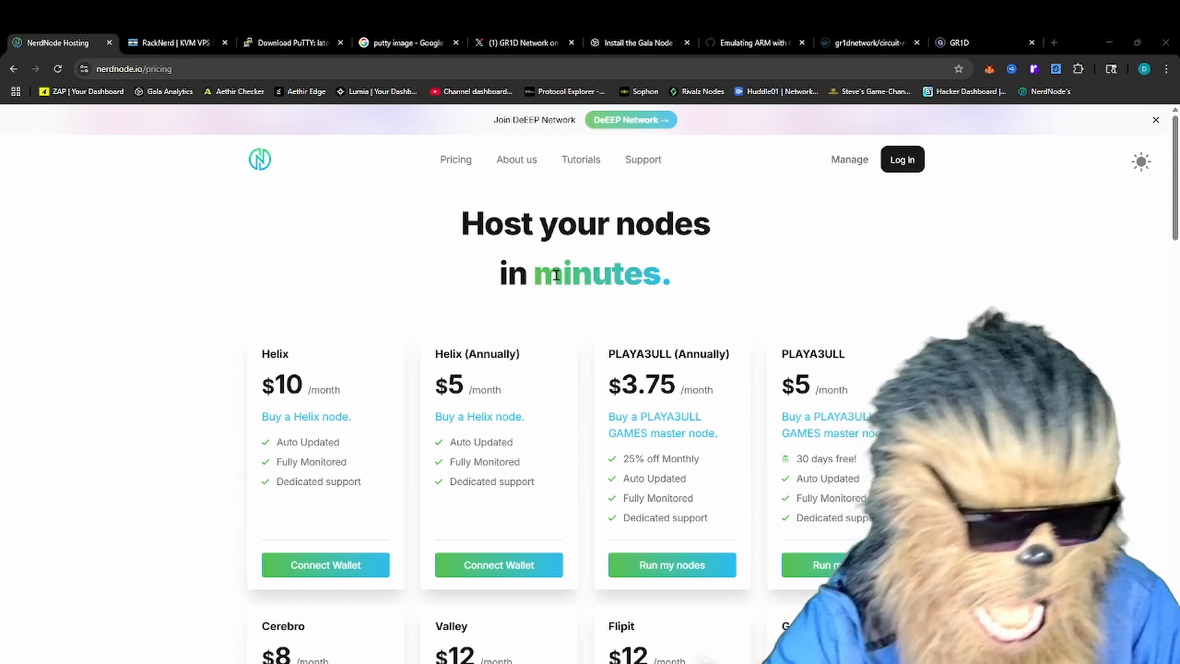
{"action": "mouse_move", "coordinate": [321, 272]}
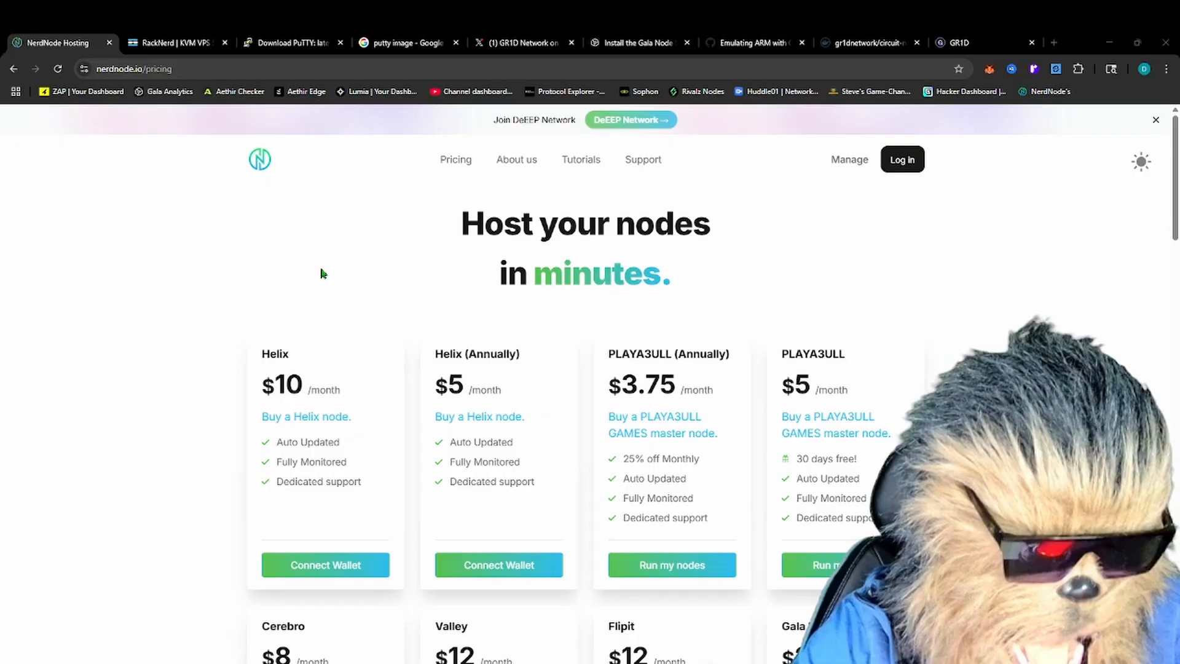
{"action": "mouse_move", "coordinate": [301, 251]}
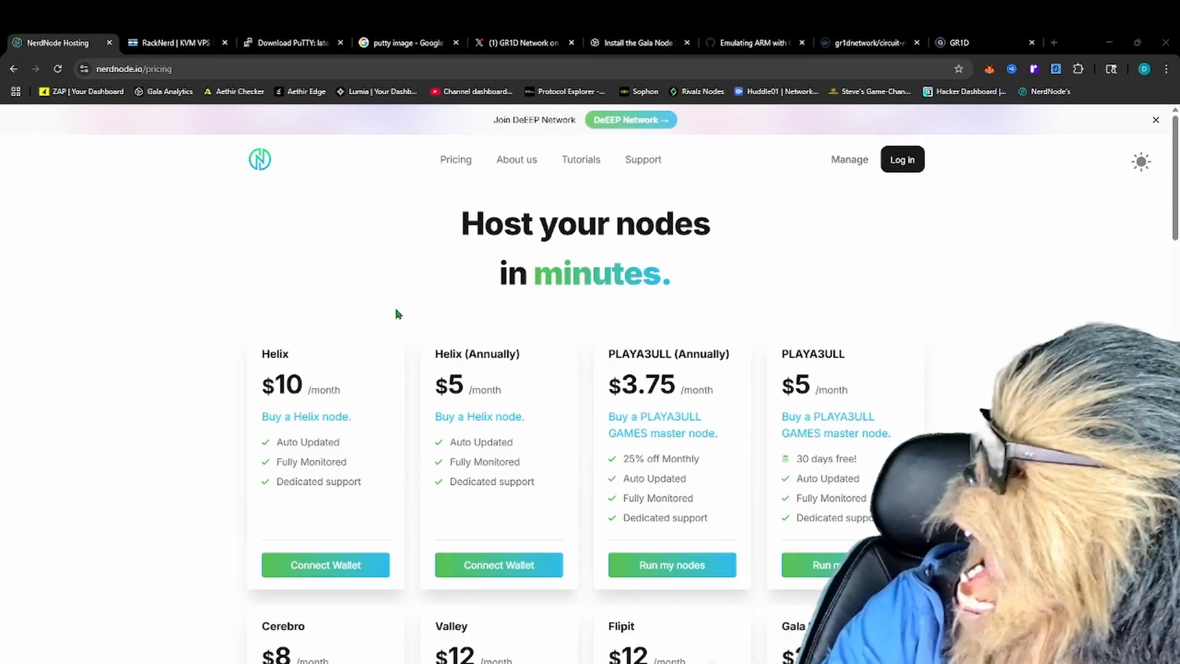
Step: Reveal RackNerd's new KVM VPS deals and scroll to the four yearly plan cards
{"action": "left_click", "coordinate": [174, 42]}
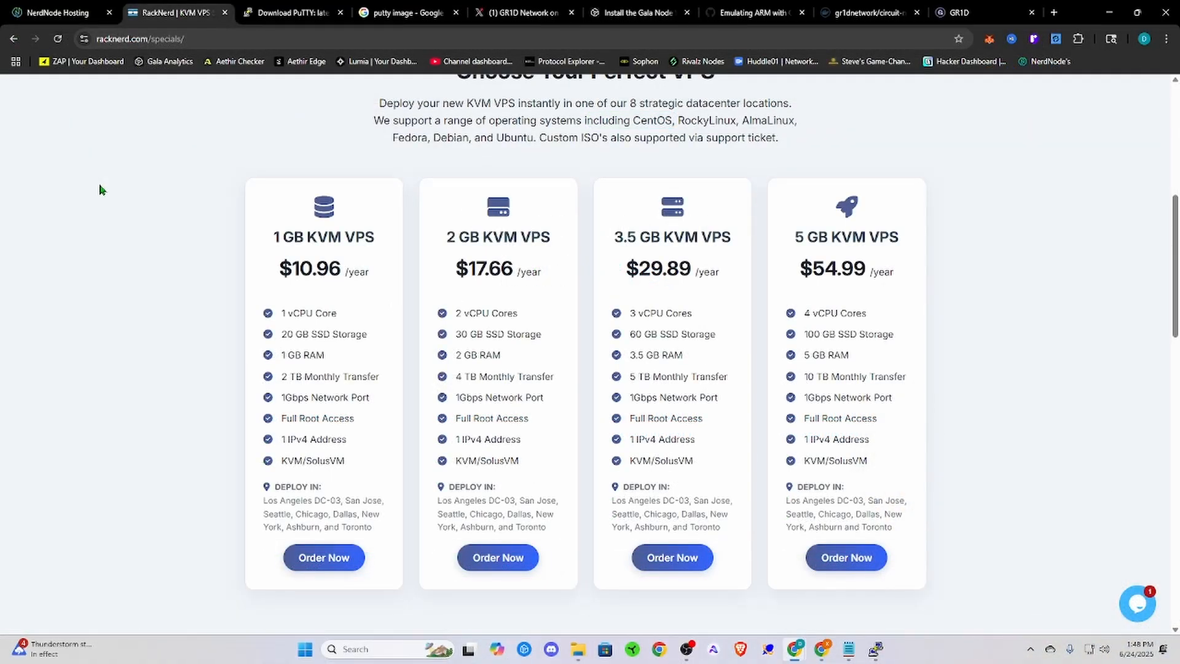
{"action": "scroll", "scroll_direction": "up", "scroll_amount": 3}
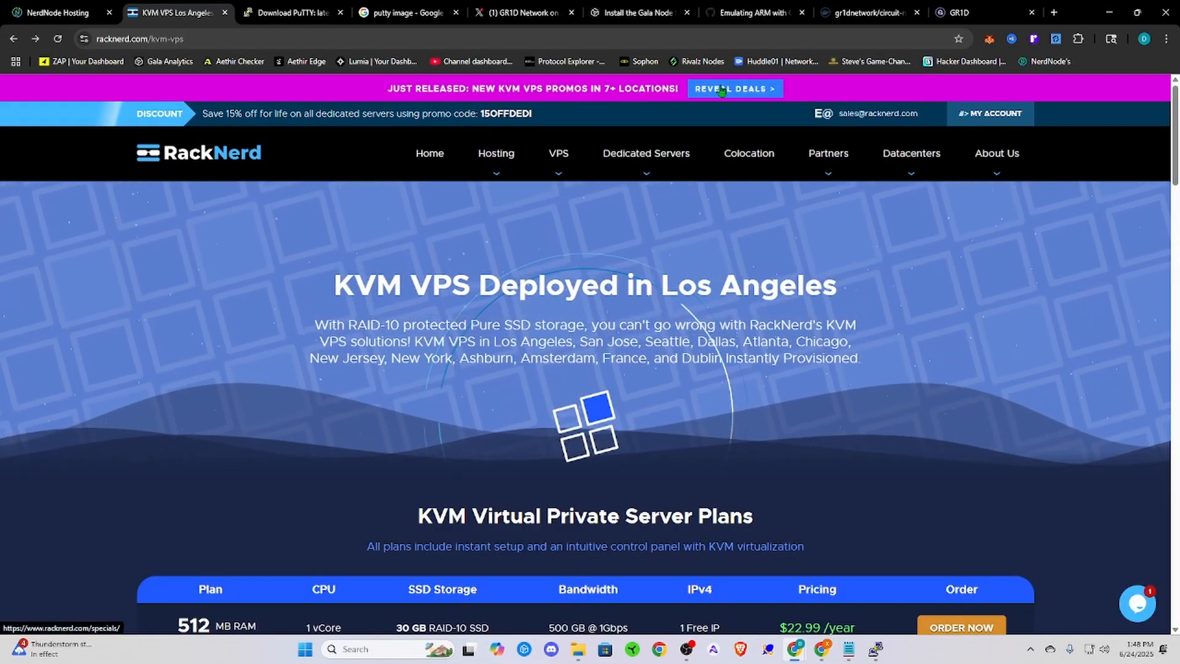
{"action": "left_click", "coordinate": [734, 88]}
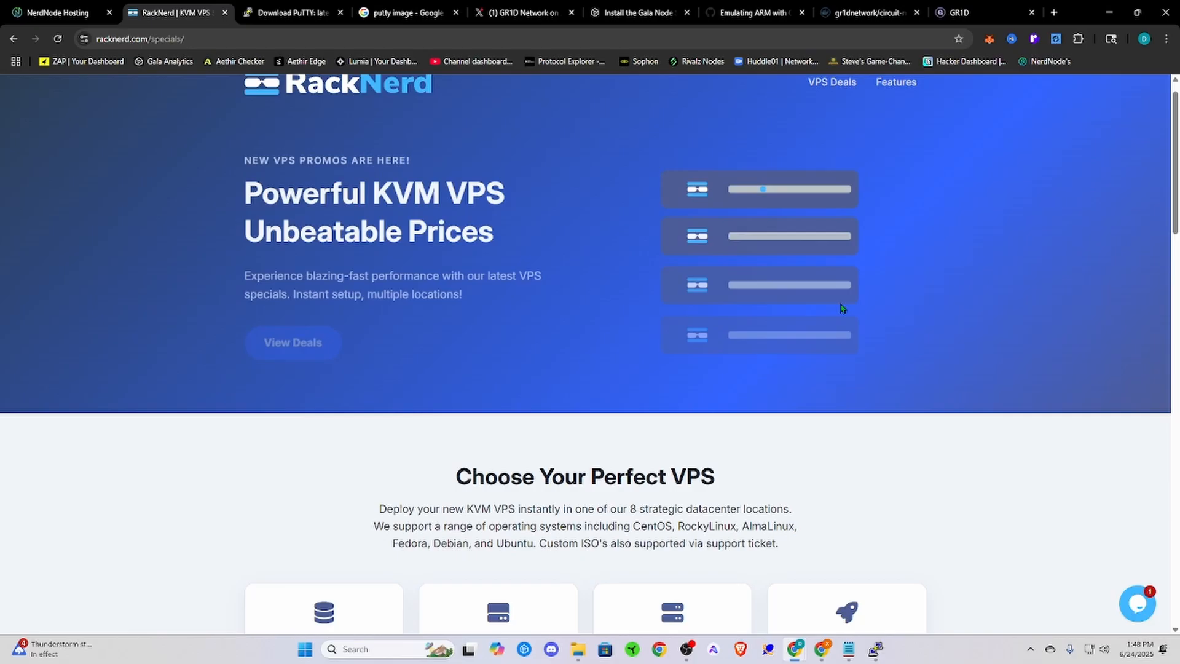
{"action": "scroll", "scroll_direction": "down", "scroll_amount": 3}
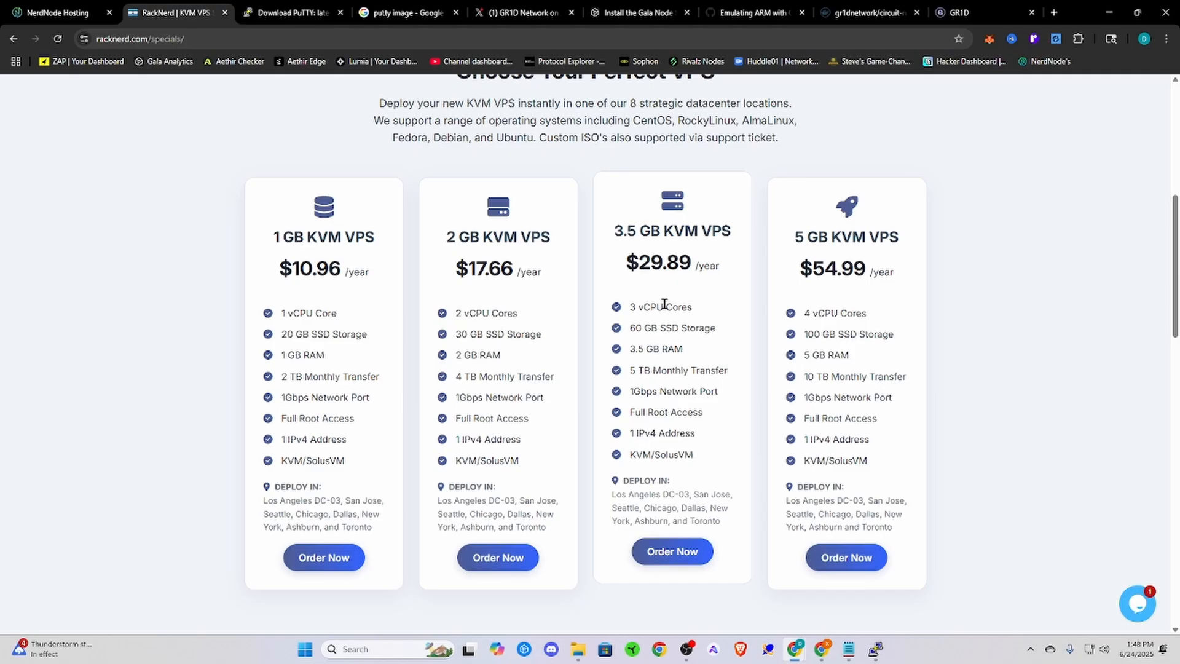
{"action": "mouse_move", "coordinate": [589, 304]}
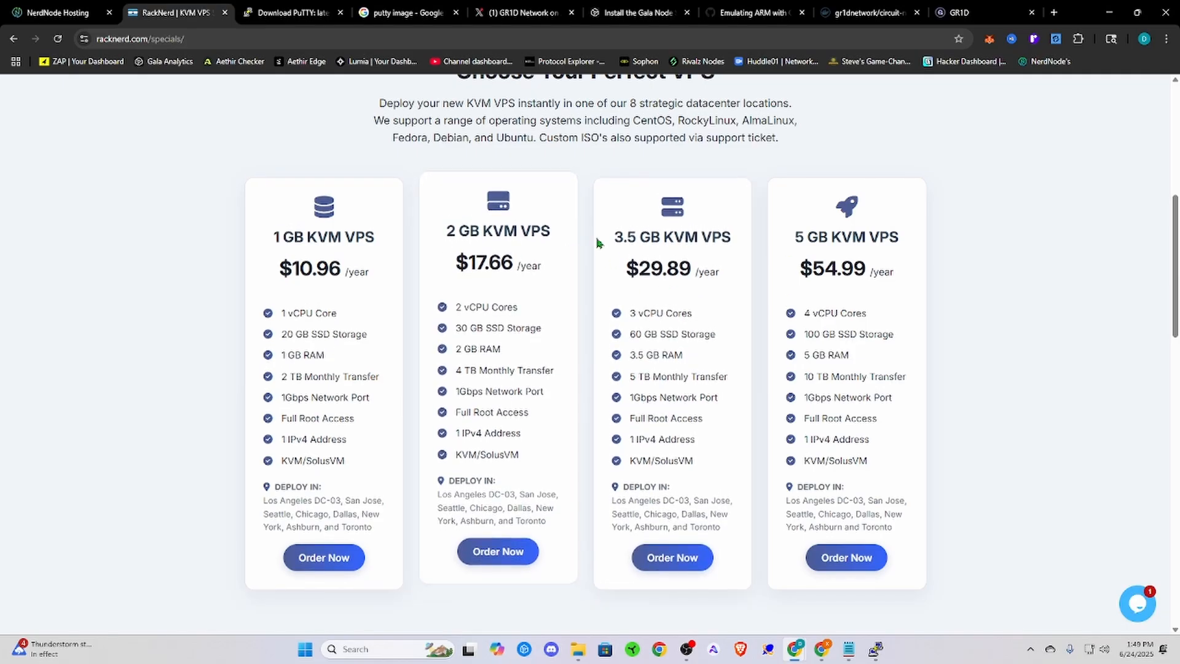
Step: Read the circuit-node guide's prerequisites and hardware requirements, then return to RackNerd
{"action": "left_click", "coordinate": [866, 13]}
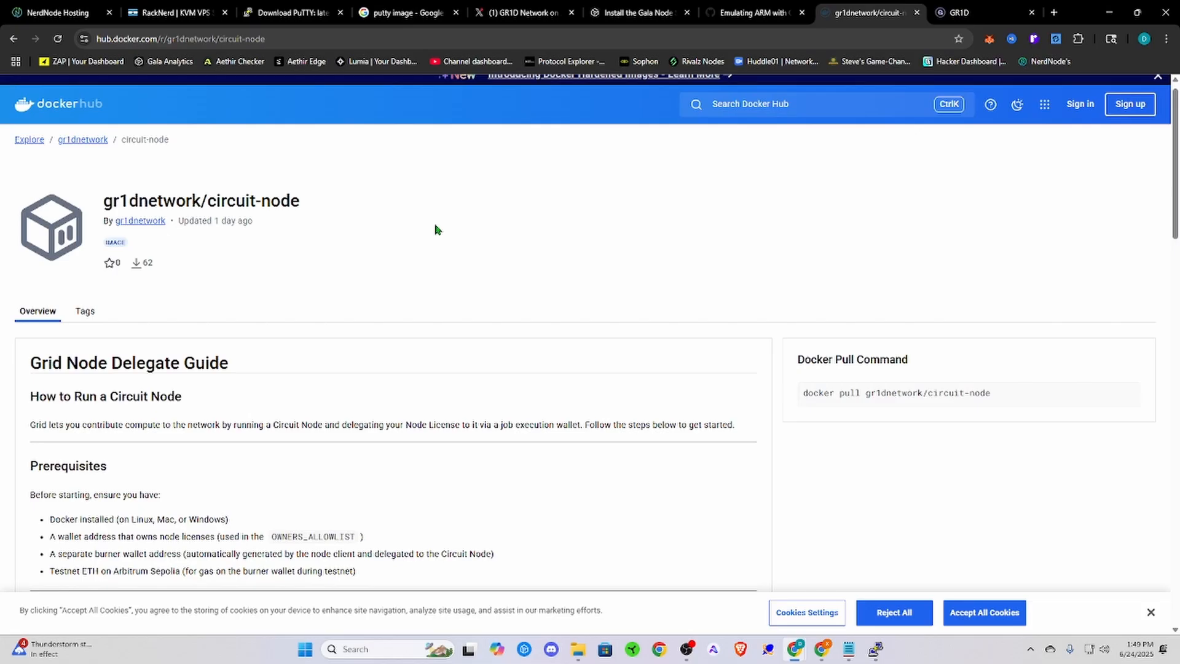
{"action": "left_click", "coordinate": [523, 13]}
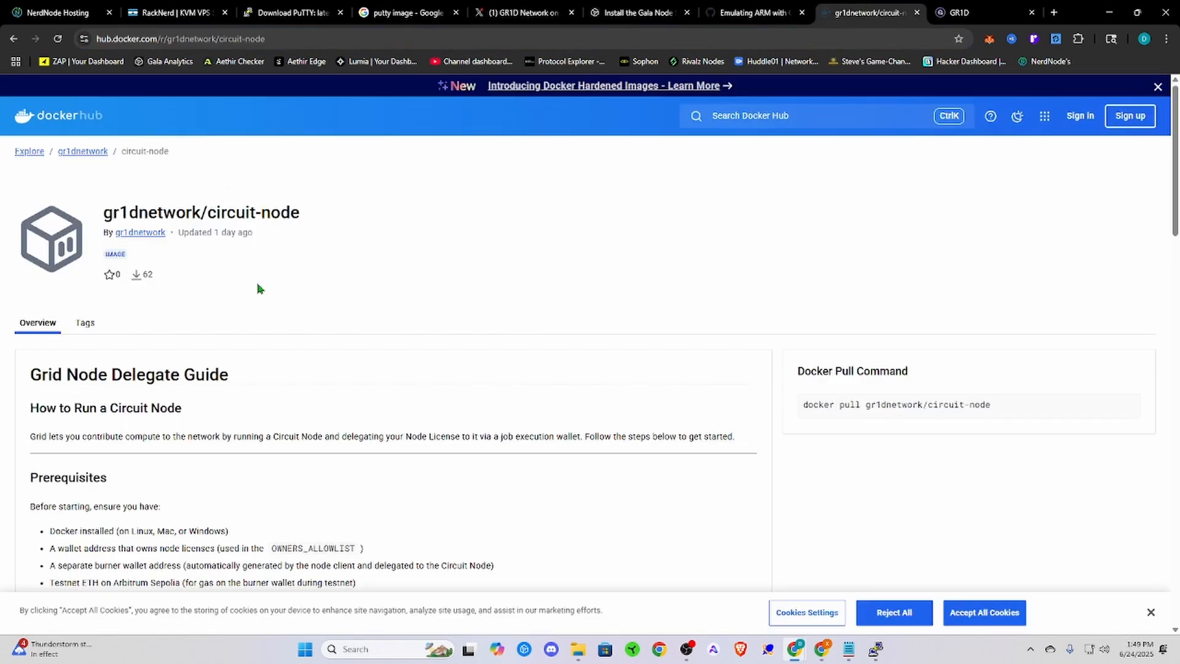
{"action": "scroll", "scroll_direction": "down", "scroll_amount": 3}
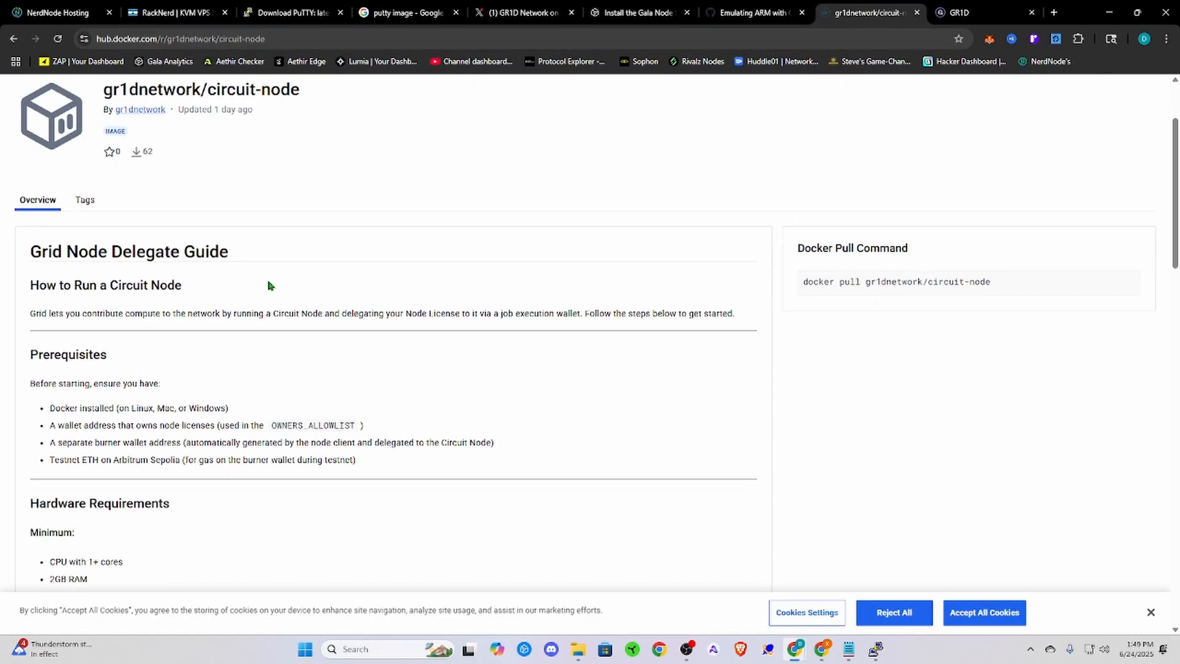
{"action": "scroll", "scroll_direction": "down", "scroll_amount": 3}
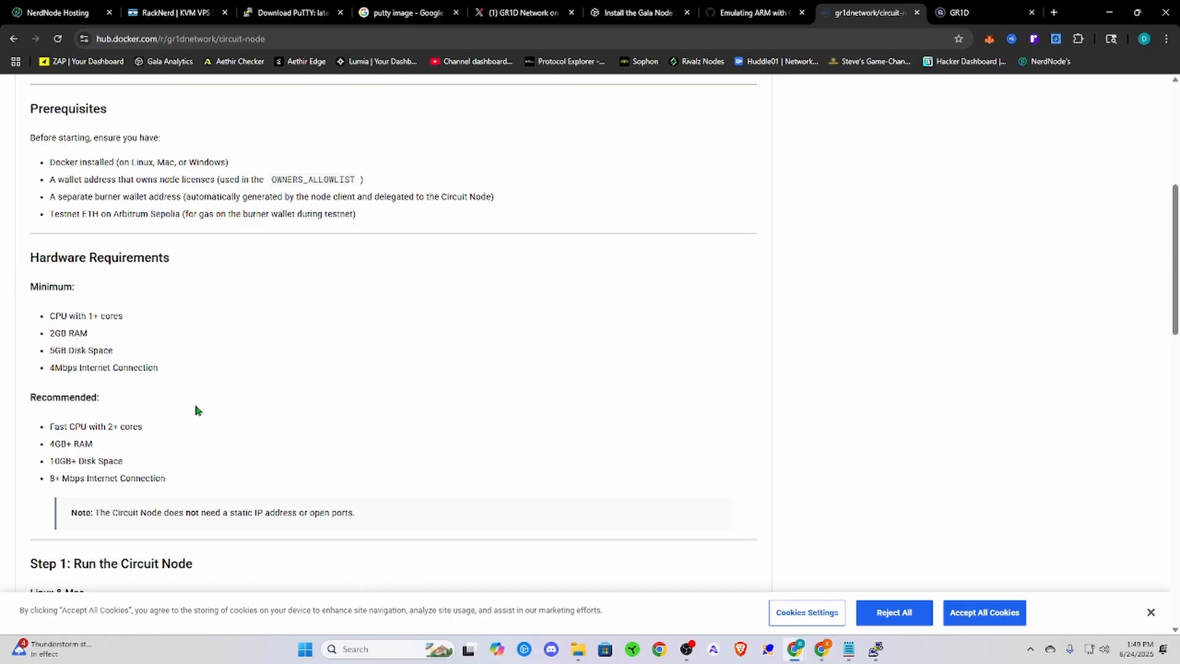
{"action": "left_click", "coordinate": [175, 13]}
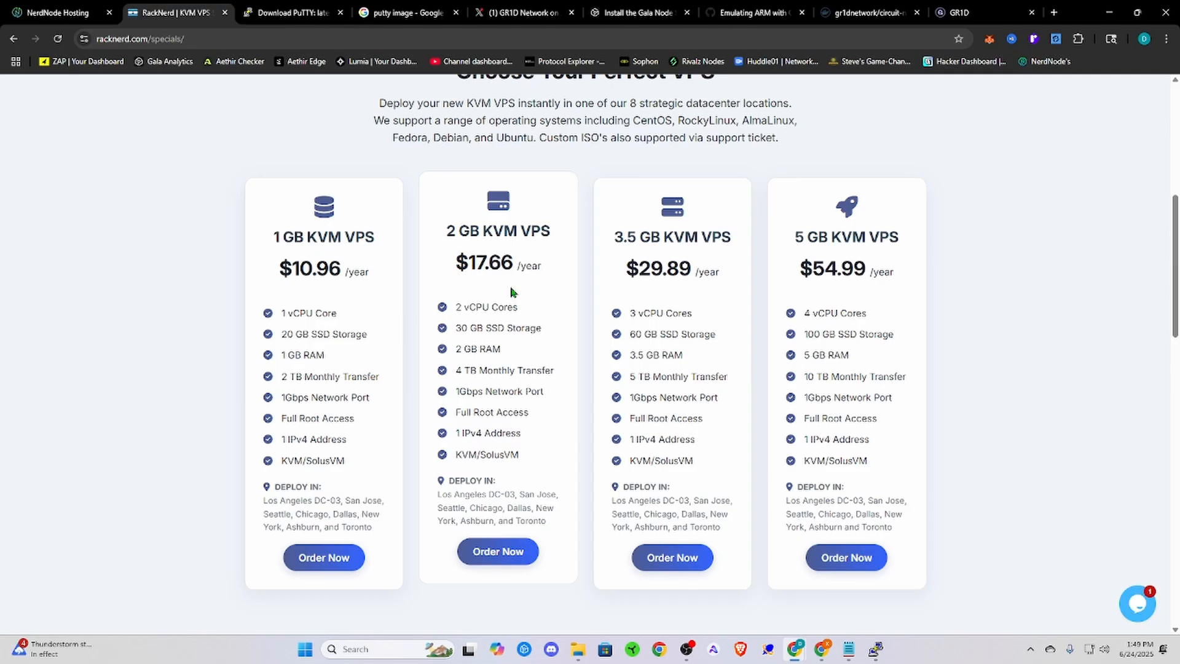
{"action": "mouse_move", "coordinate": [530, 228]}
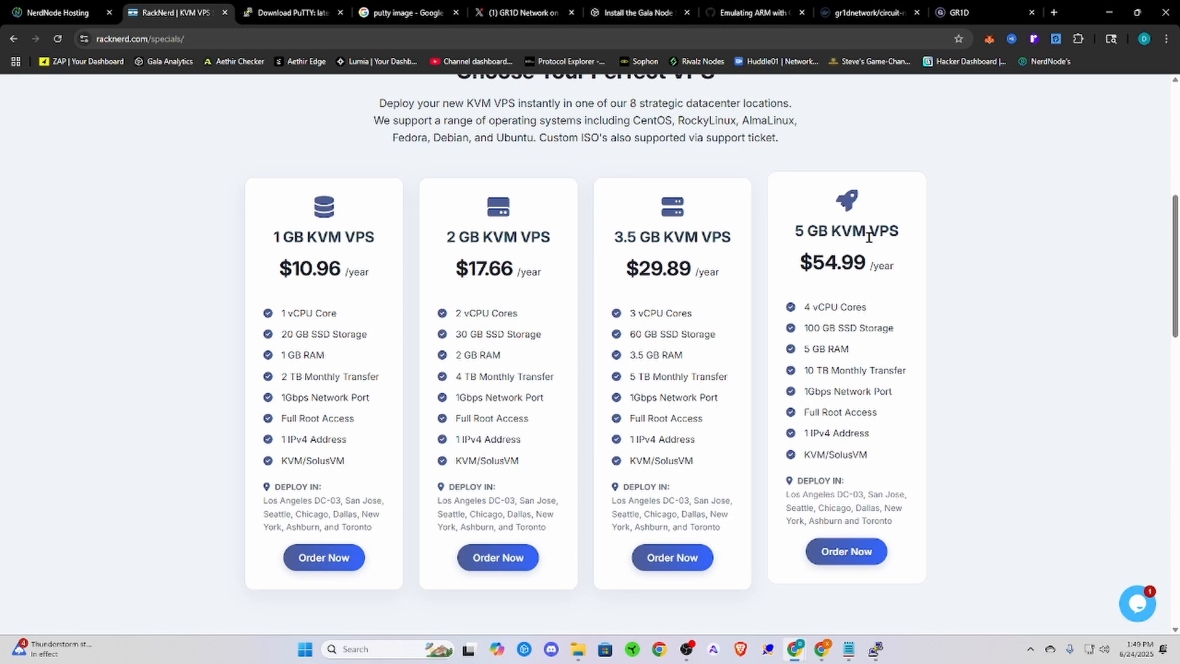
{"action": "mouse_move", "coordinate": [841, 254]}
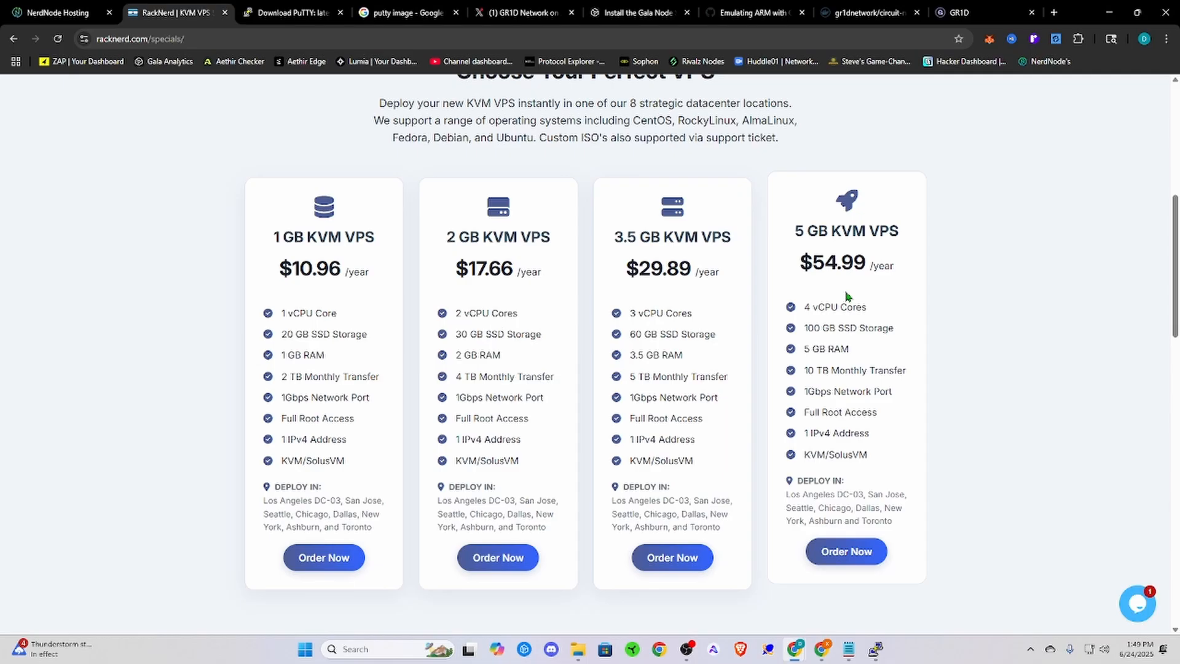
{"action": "mouse_move", "coordinate": [837, 305]}
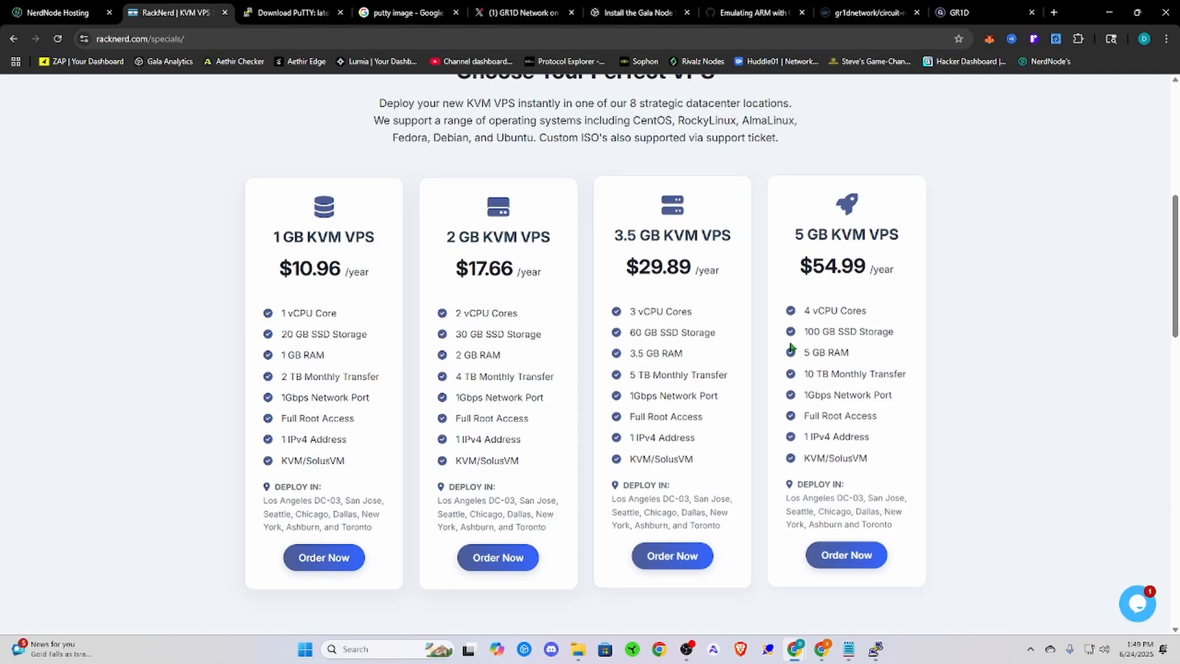
{"action": "mouse_move", "coordinate": [623, 309]}
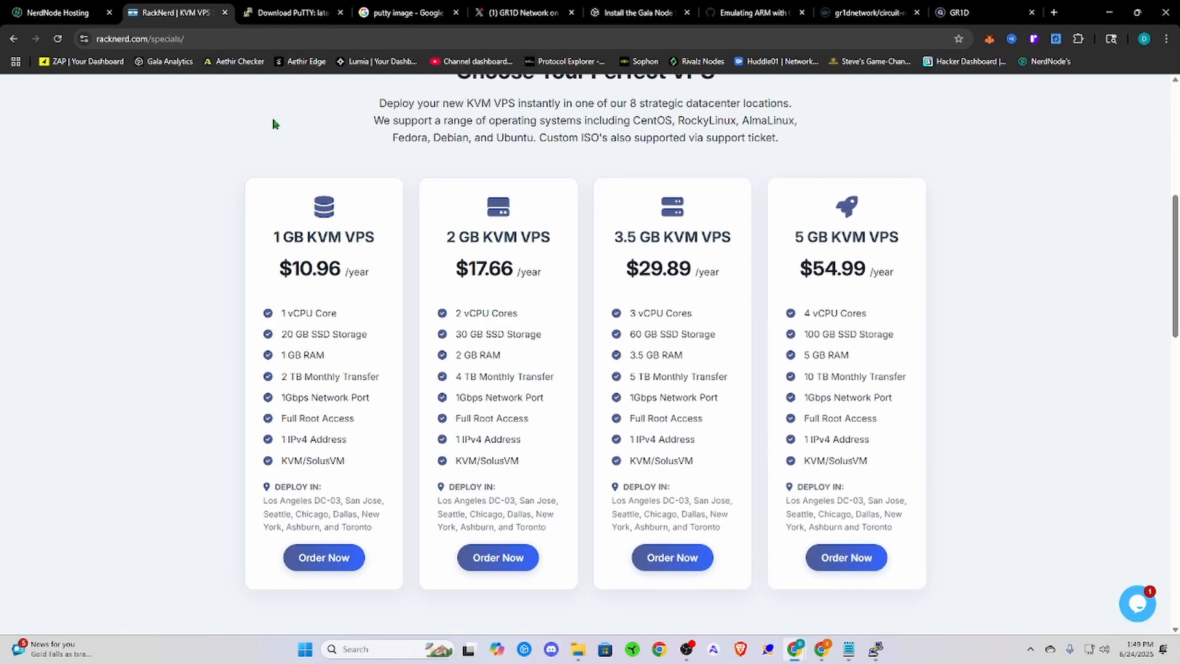
{"action": "mouse_move", "coordinate": [276, 107]}
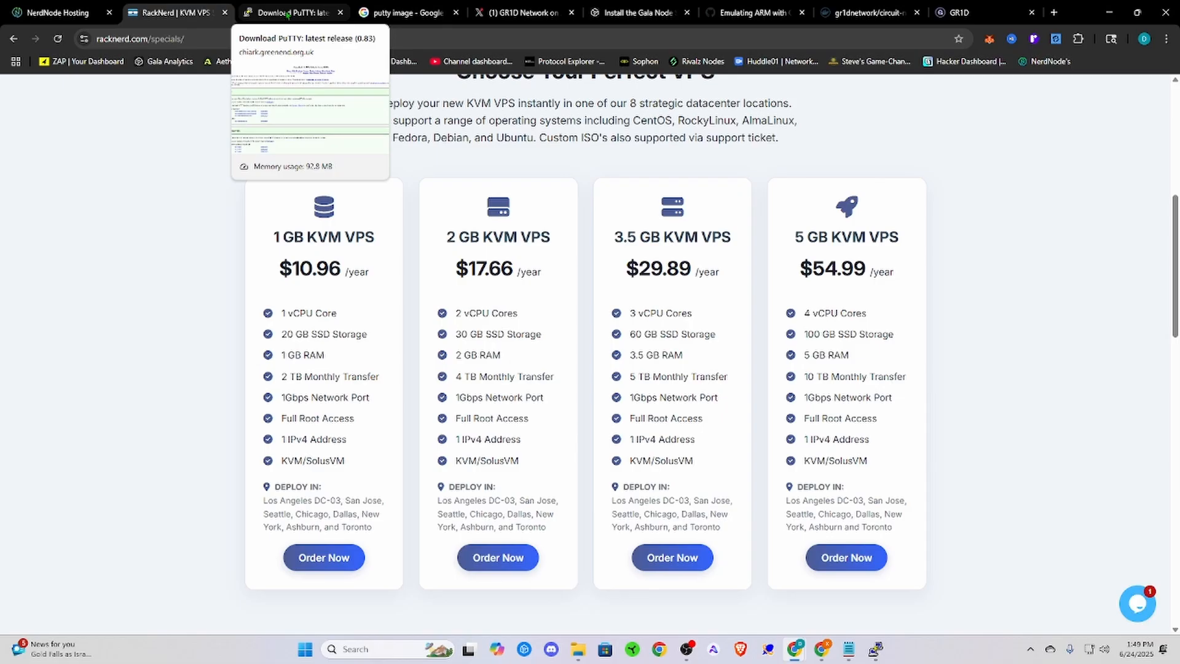
Step: Download putty-64bit-0.83-installer.msi from the PuTTY latest release page
{"action": "left_click", "coordinate": [292, 13]}
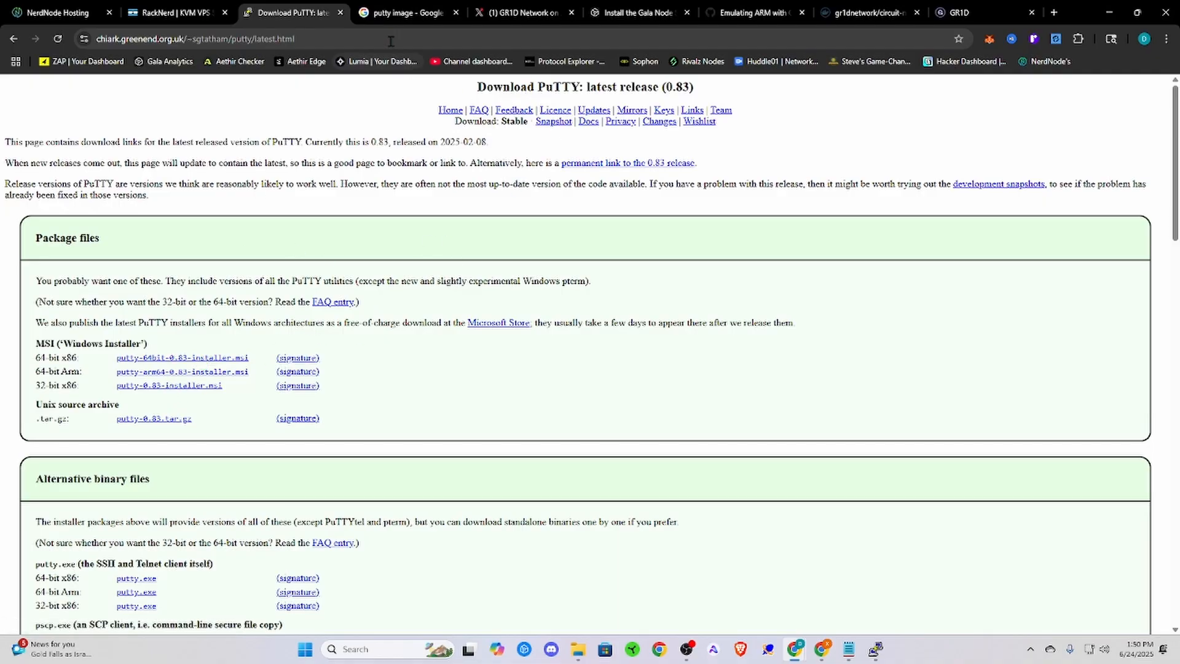
{"action": "mouse_move", "coordinate": [182, 364]}
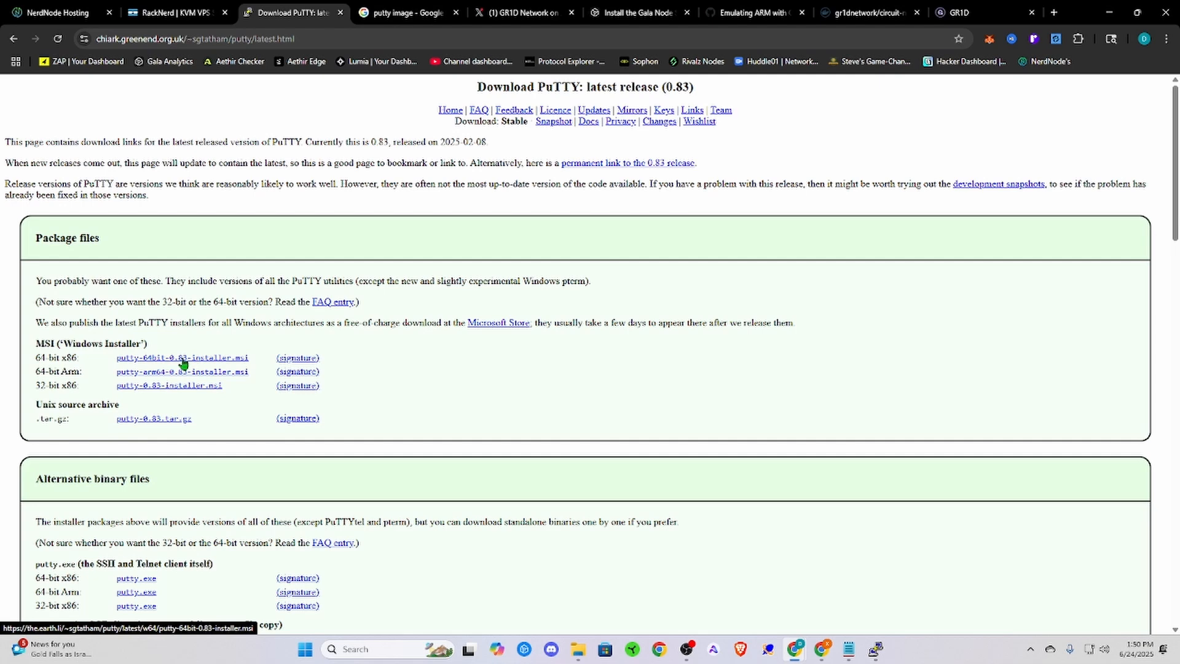
{"action": "left_click", "coordinate": [405, 13]}
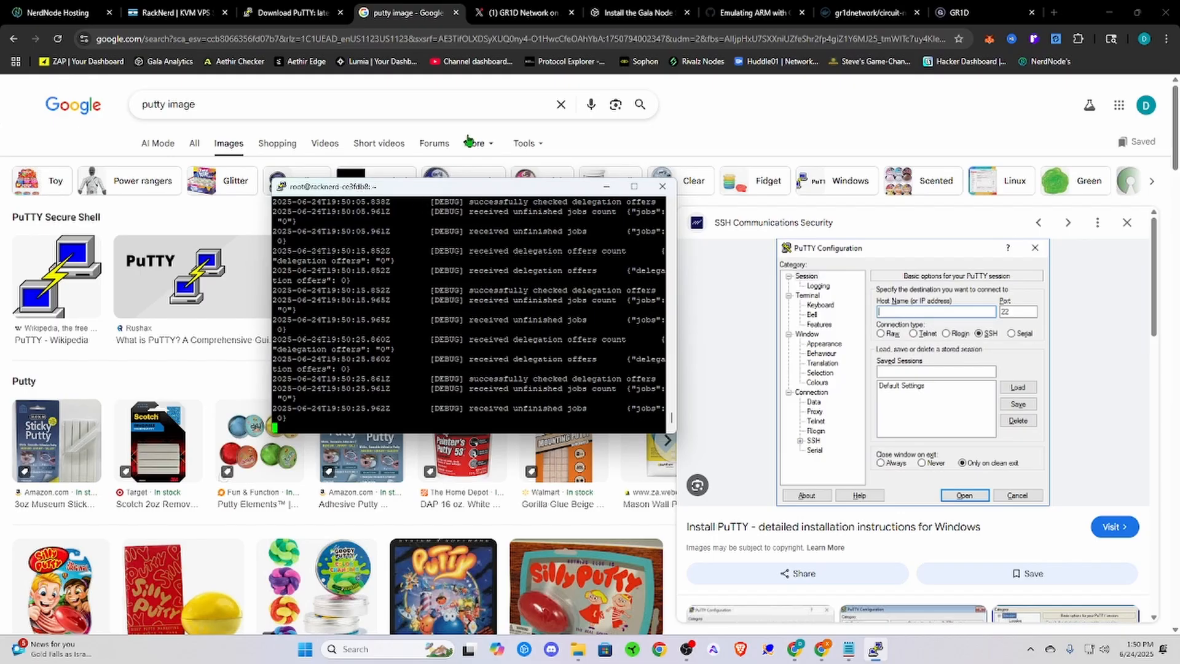
{"action": "mouse_move", "coordinate": [756, 119]}
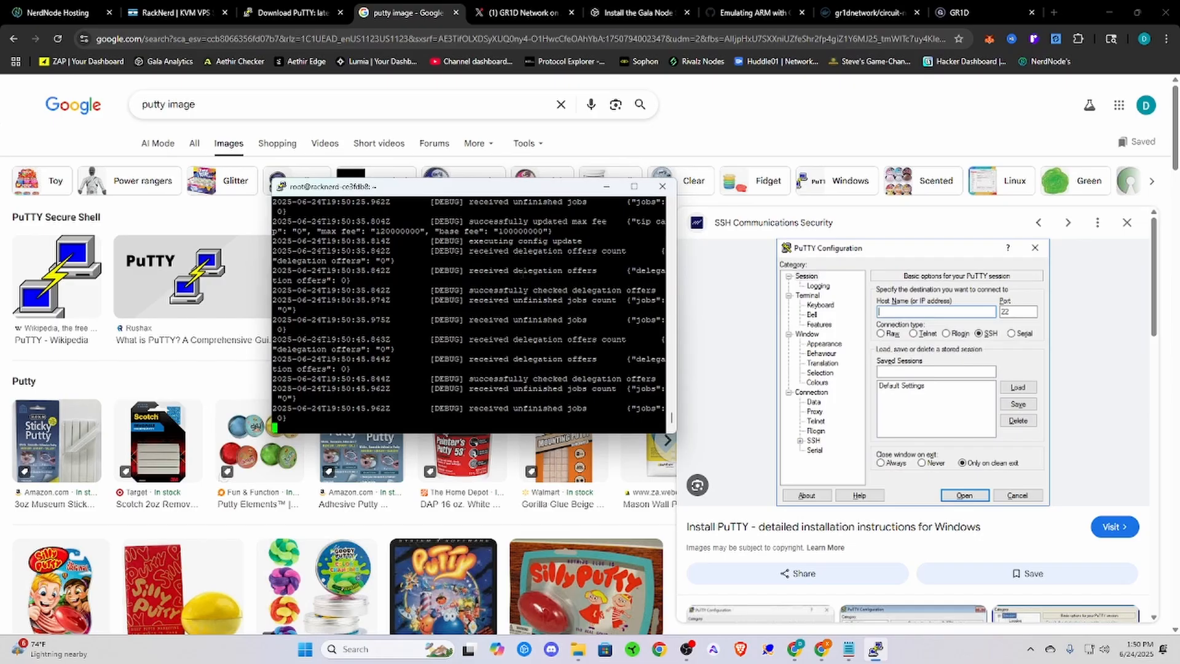
{"action": "mouse_move", "coordinate": [547, 13]}
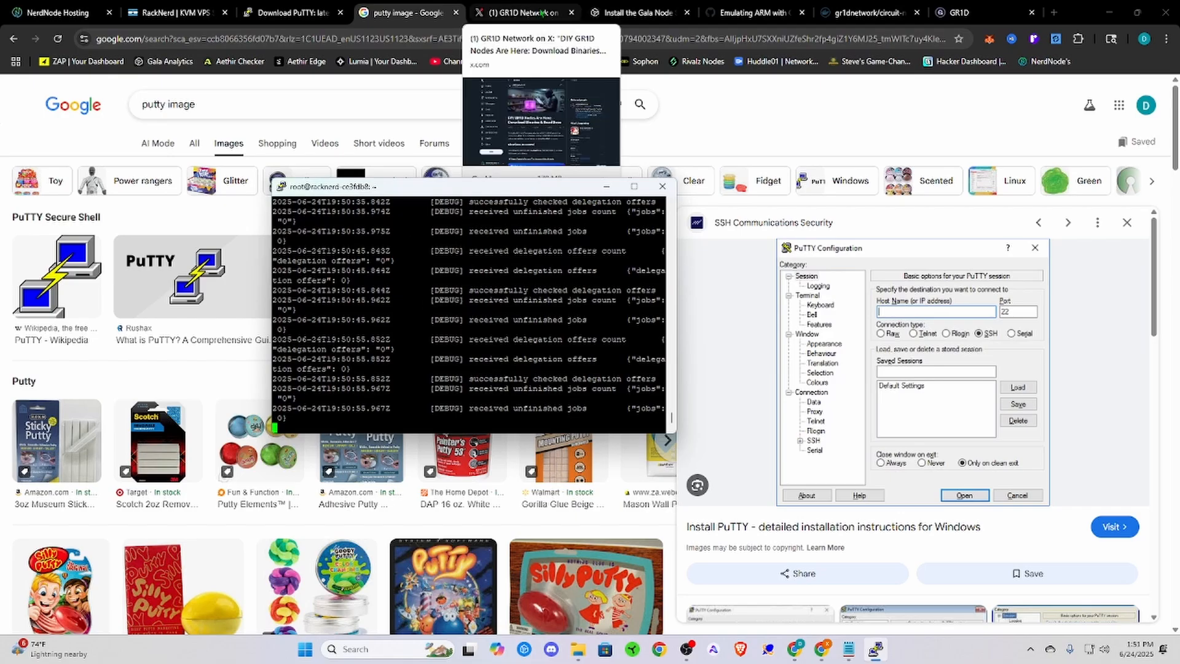
{"action": "left_click", "coordinate": [516, 13]}
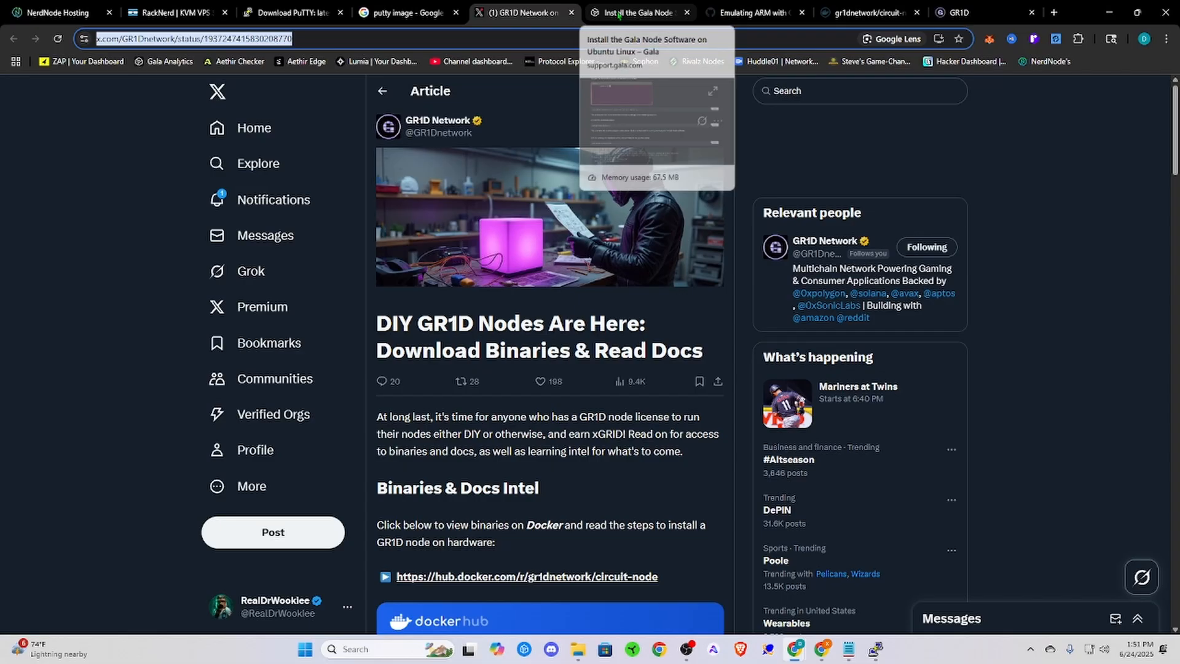
{"action": "left_click", "coordinate": [636, 13]}
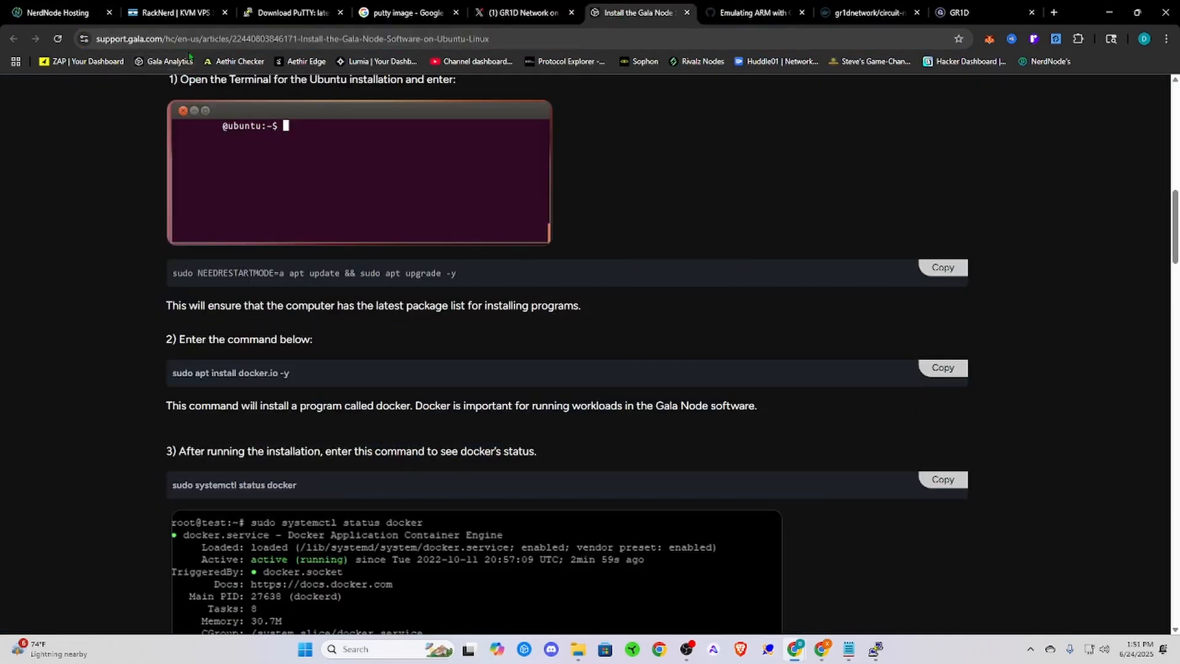
{"action": "mouse_move", "coordinate": [686, 247]}
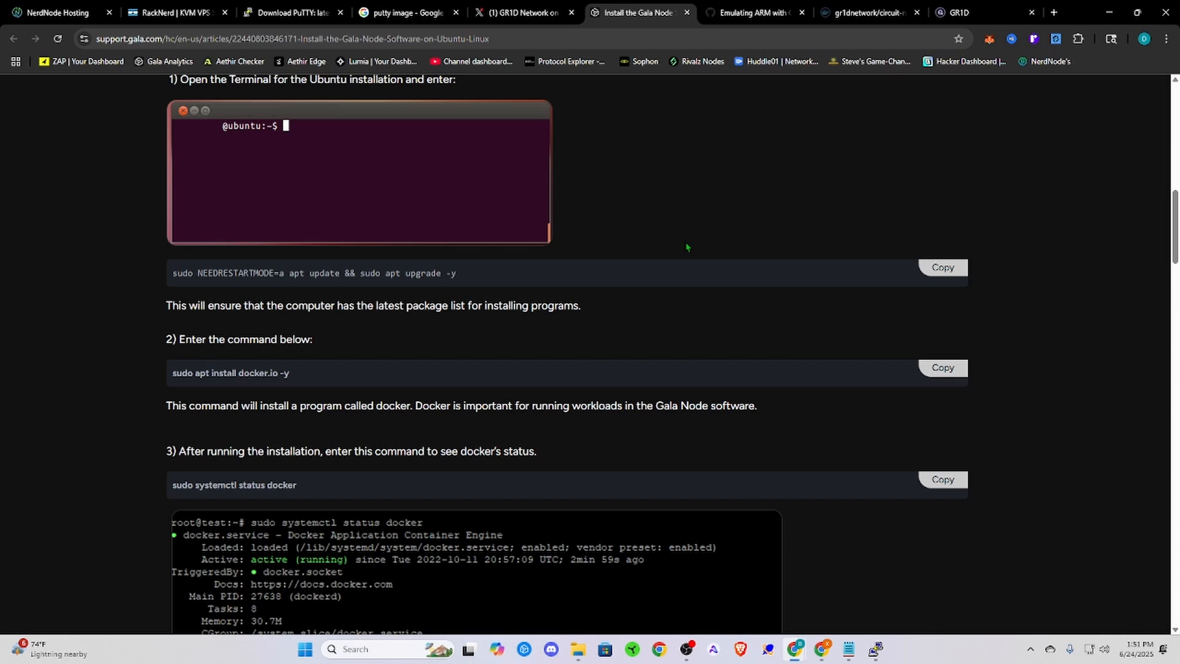
{"action": "left_click", "coordinate": [942, 267]}
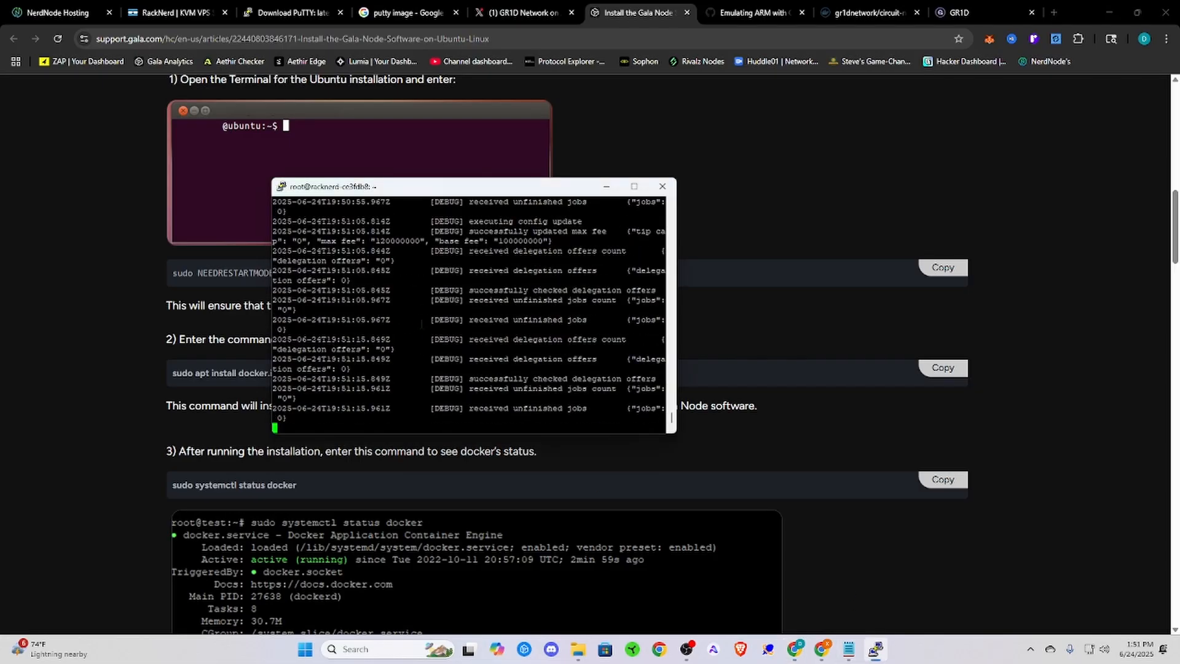
{"action": "left_click", "coordinate": [661, 186]}
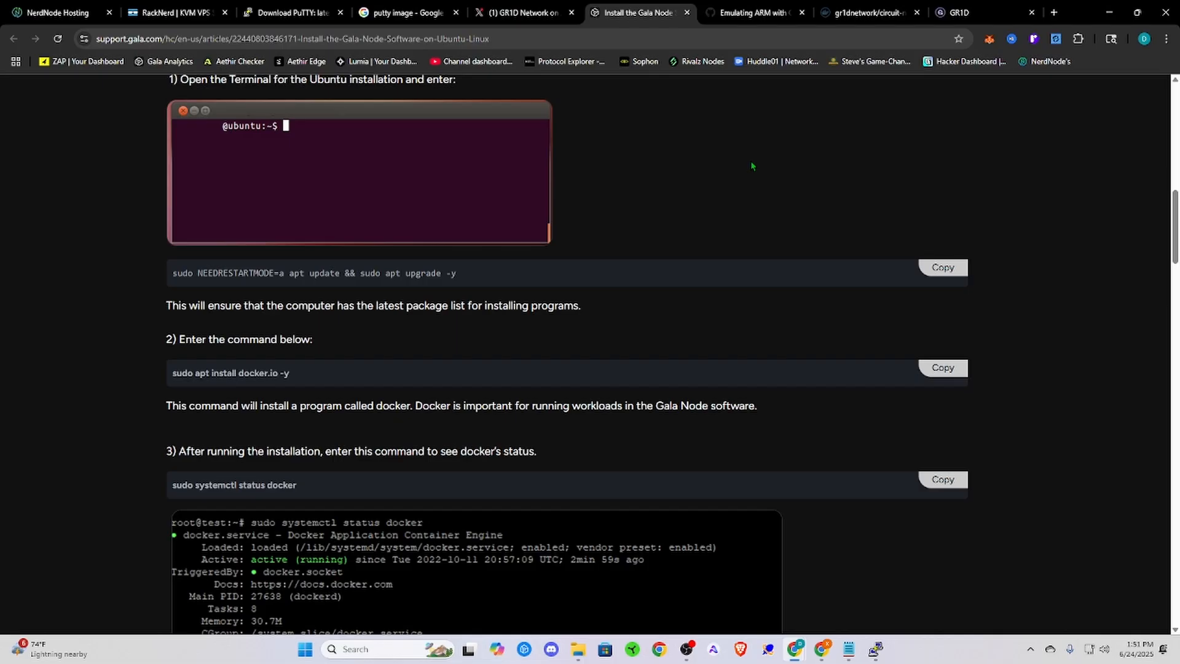
{"action": "mouse_move", "coordinate": [345, 261]}
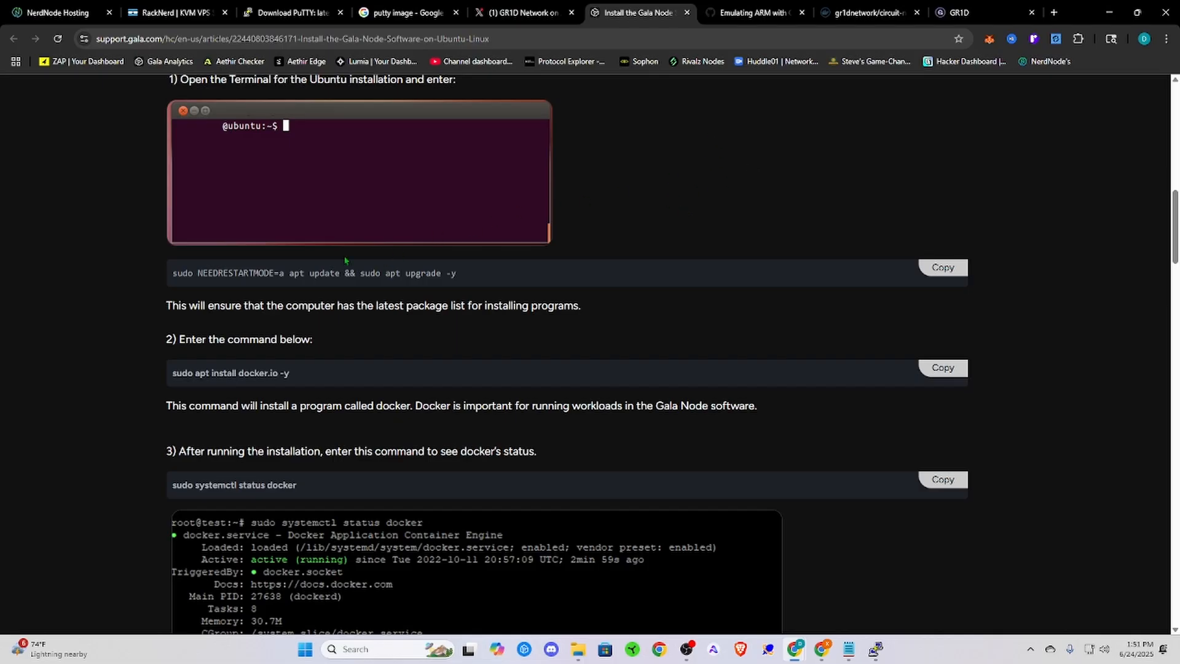
Step: Show the 'Emulating ARM with QEMU' gist and deselect the highlighted qemu install command
{"action": "left_click", "coordinate": [752, 13]}
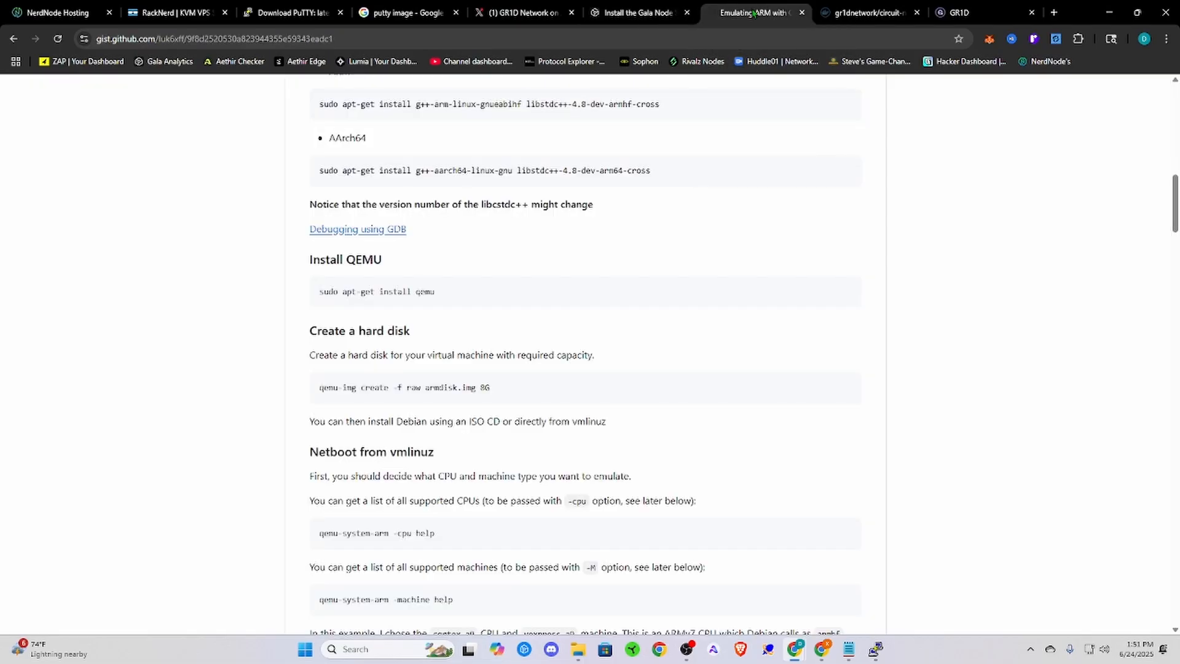
{"action": "mouse_move", "coordinate": [448, 307]}
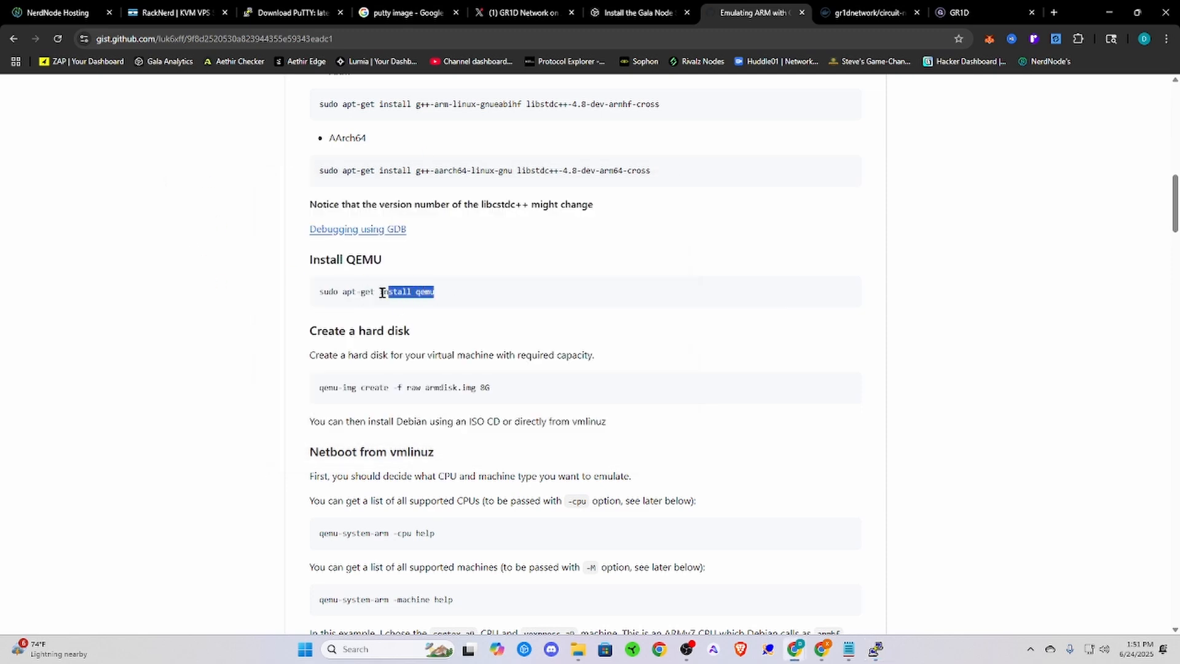
{"action": "left_click", "coordinate": [566, 156]}
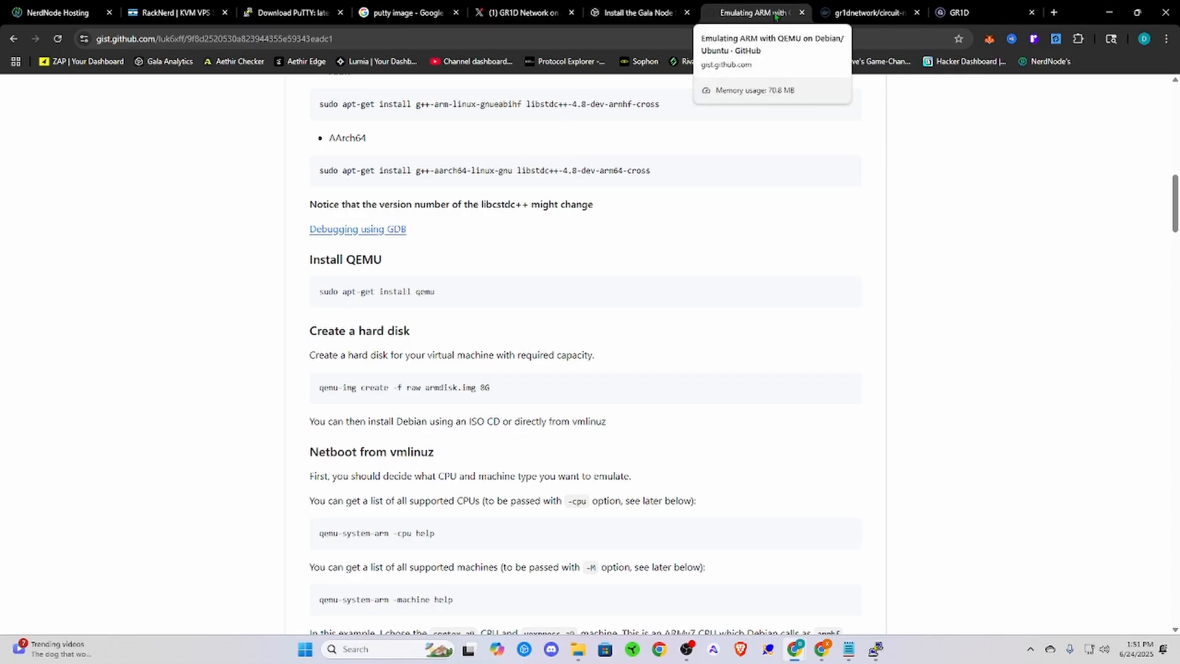
{"action": "mouse_move", "coordinate": [869, 13]}
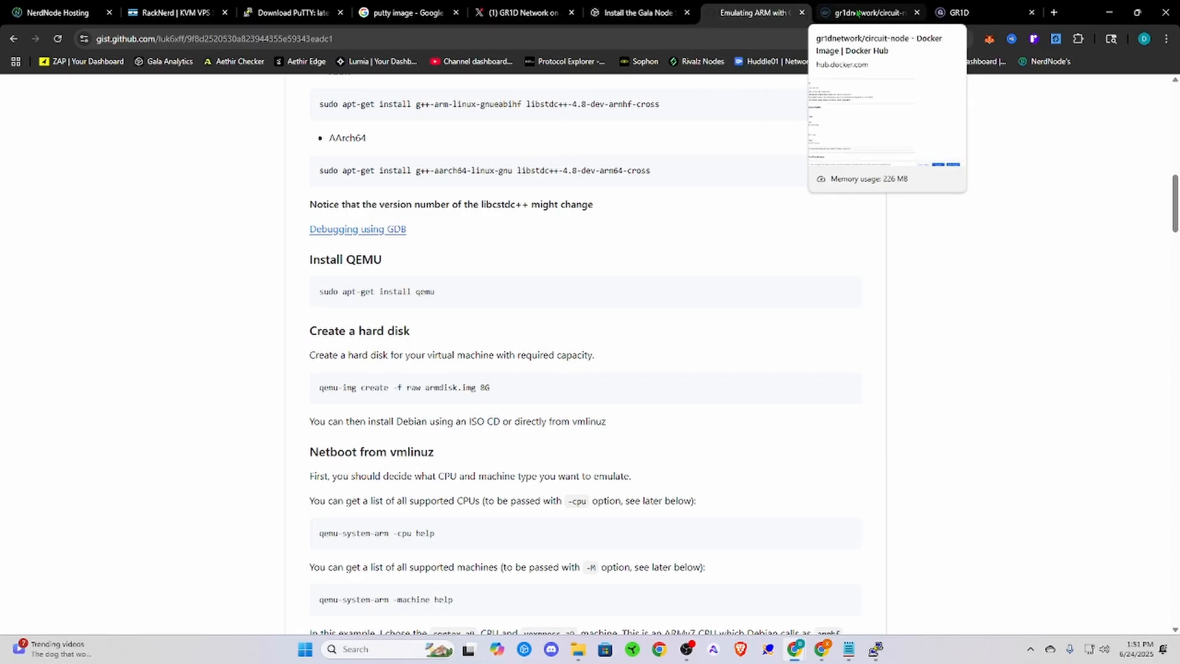
Step: Copy the Linux & Mac command under 'Step 1: Run the Circuit Node'
{"action": "left_click", "coordinate": [868, 13]}
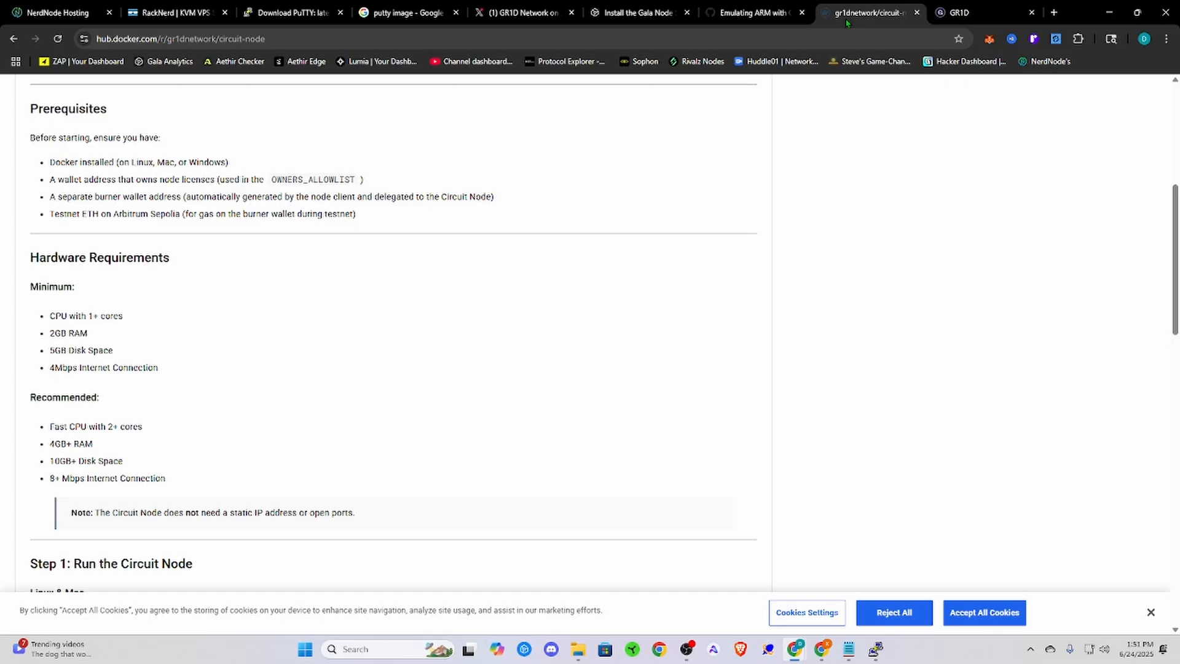
{"action": "scroll", "scroll_direction": "up", "scroll_amount": 3}
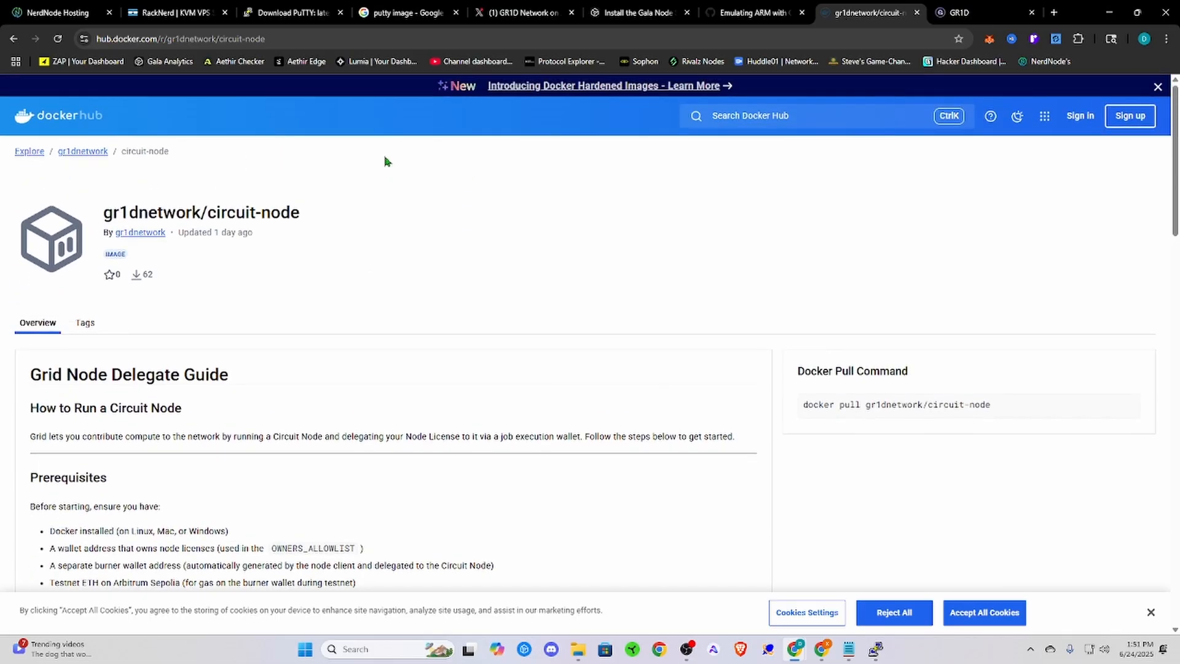
{"action": "scroll", "scroll_direction": "down", "scroll_amount": 3}
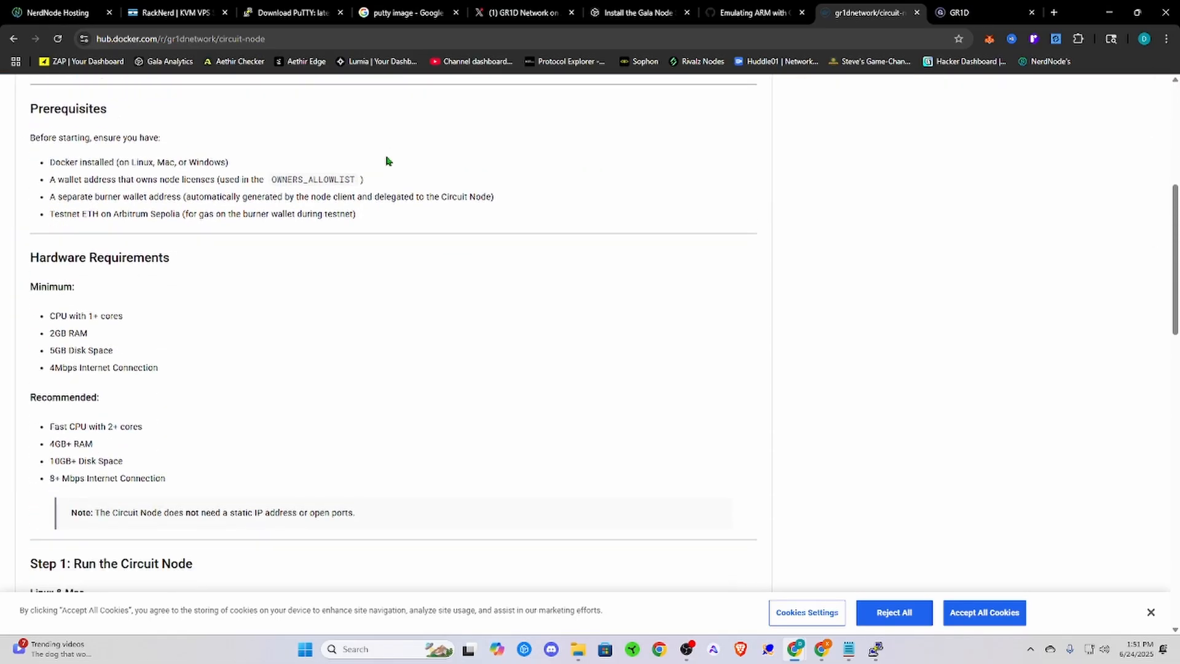
{"action": "scroll", "scroll_direction": "down", "scroll_amount": 3}
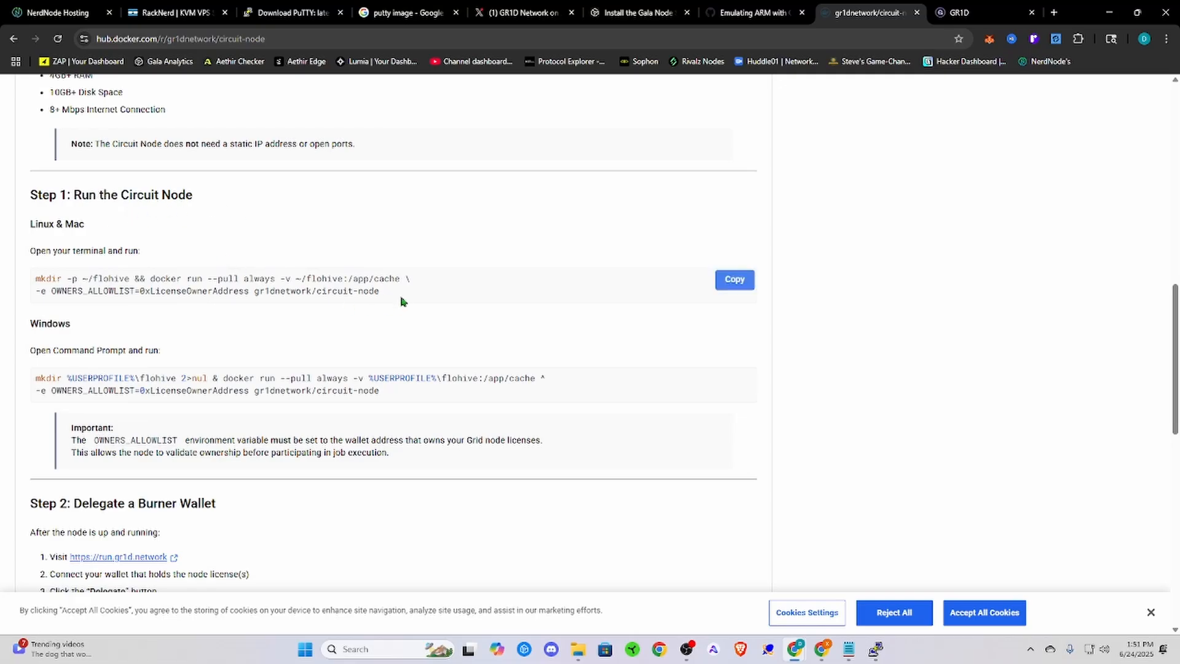
{"action": "left_click", "coordinate": [734, 279]}
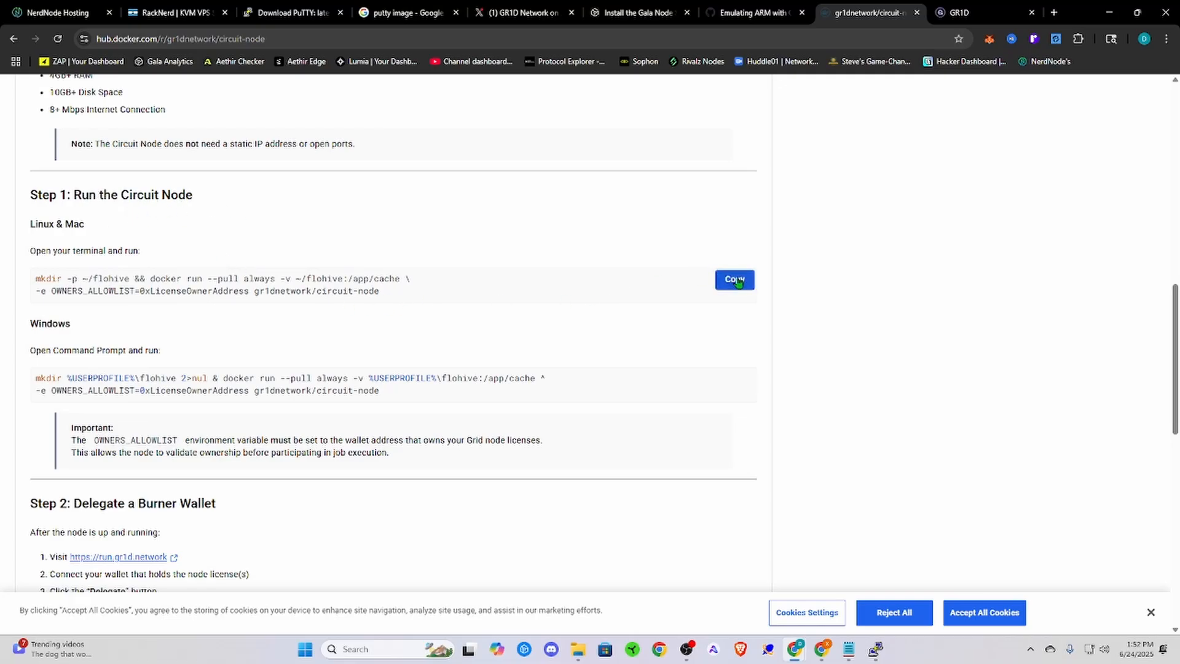
{"action": "left_click", "coordinate": [734, 279]}
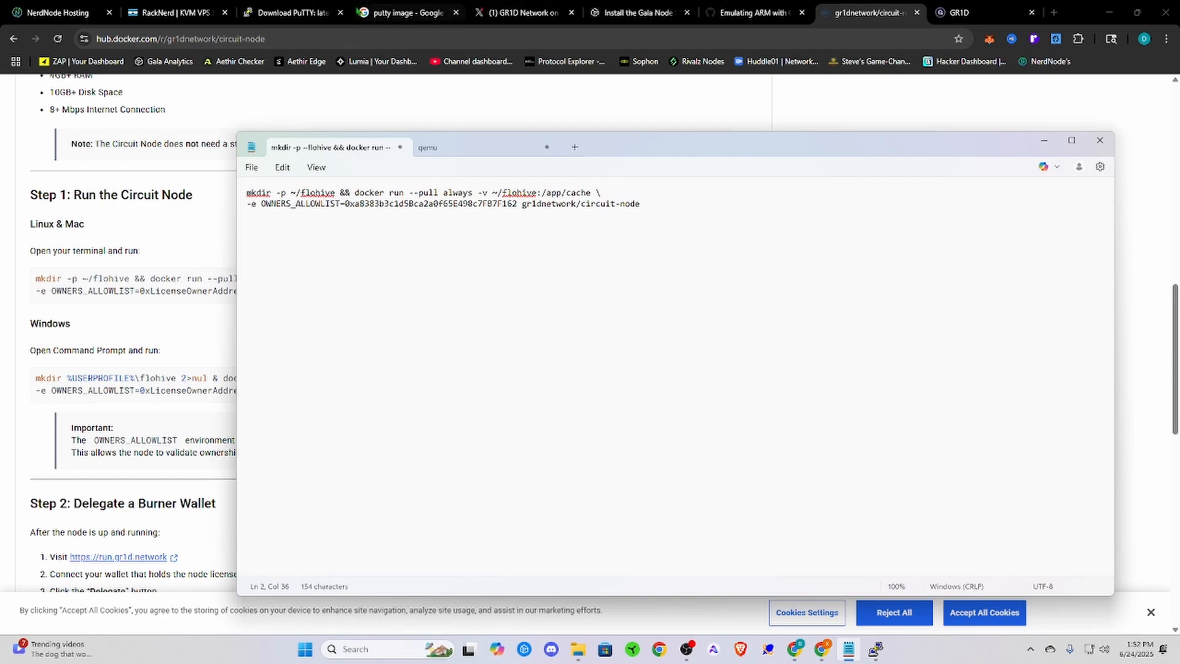
Step: Skim the GR1D Network article on X
{"action": "left_click", "coordinate": [519, 13]}
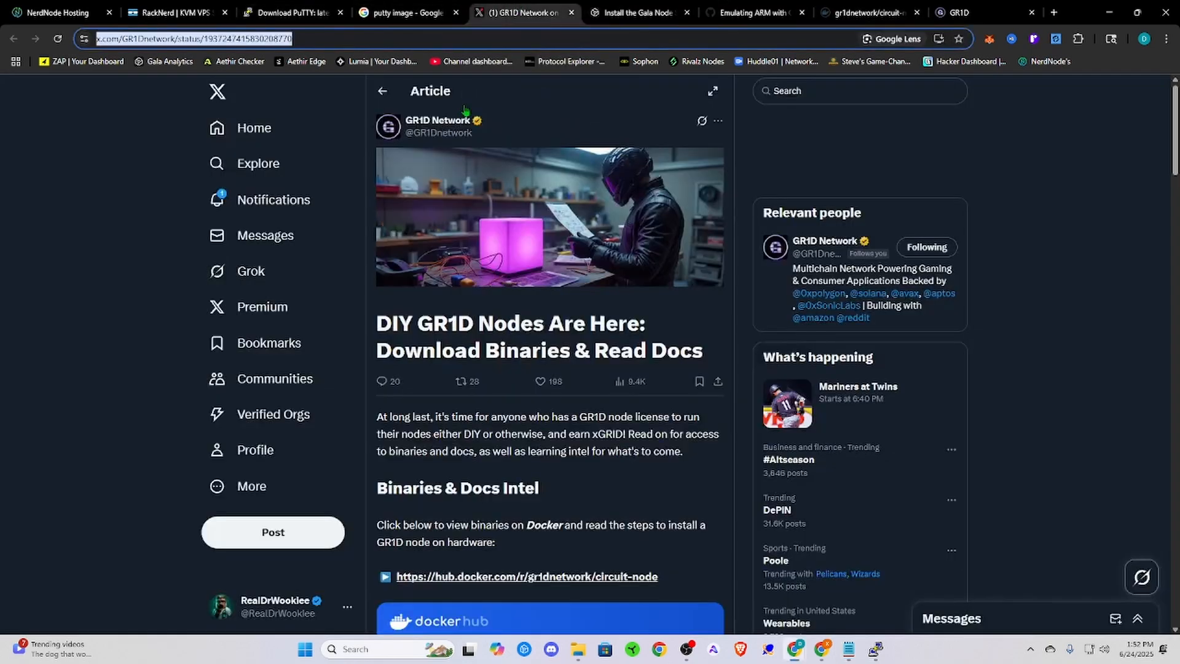
{"action": "scroll", "scroll_direction": "down", "scroll_amount": 3}
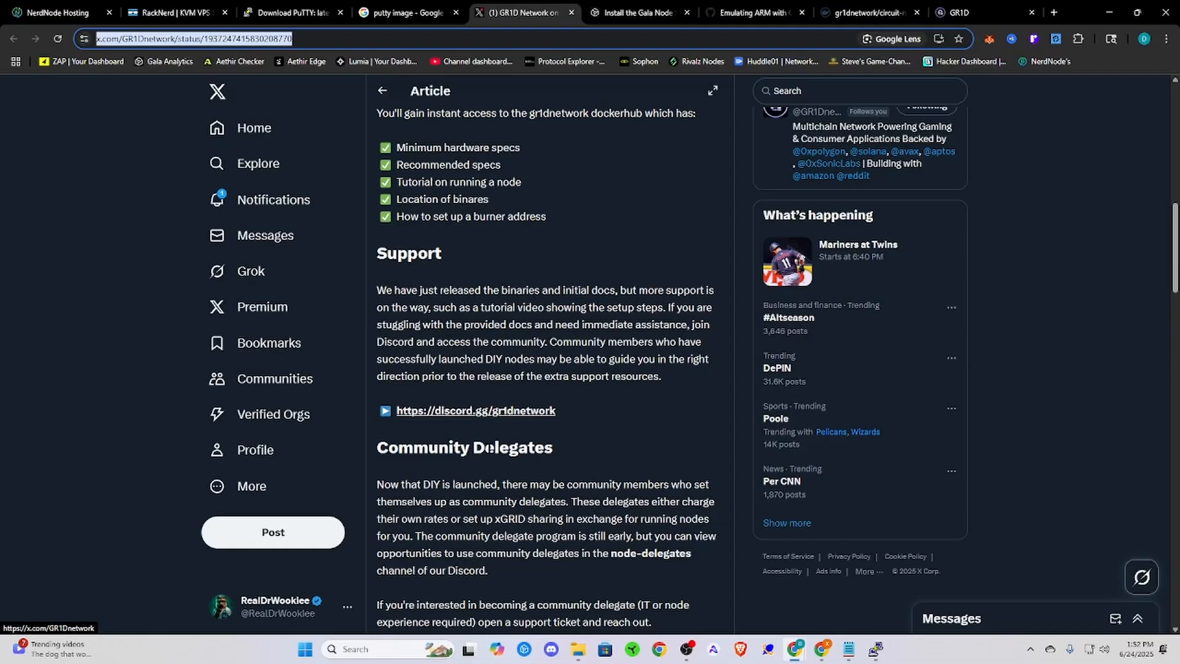
{"action": "scroll", "scroll_direction": "down", "scroll_amount": 3}
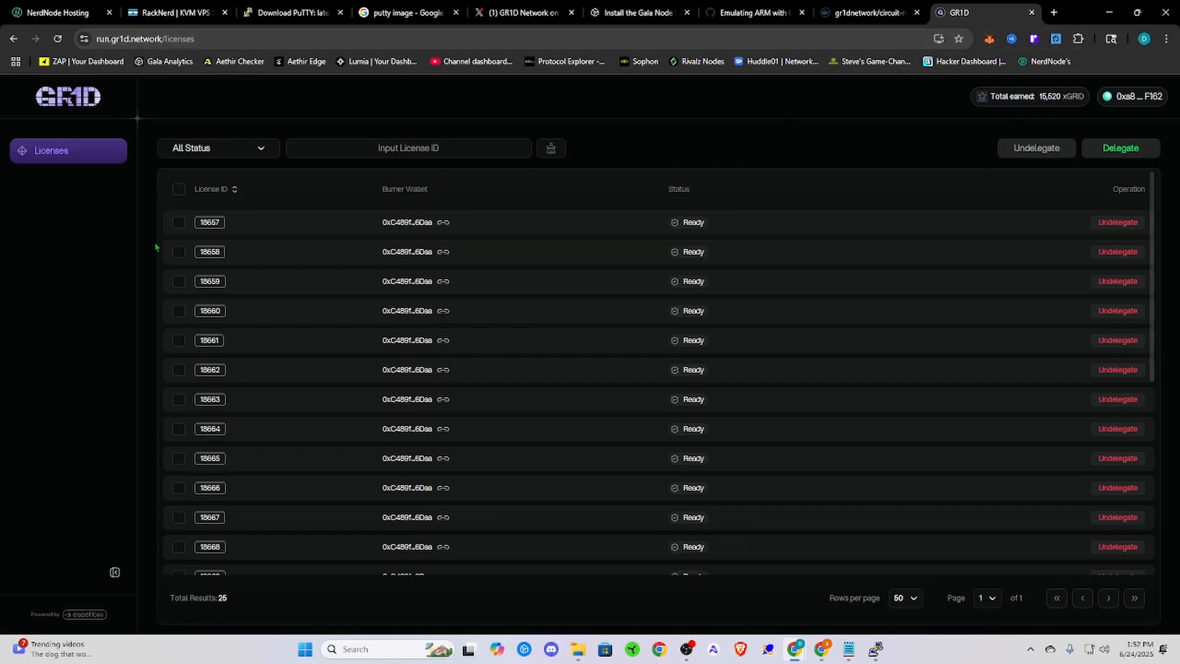
{"action": "mouse_move", "coordinate": [701, 375]}
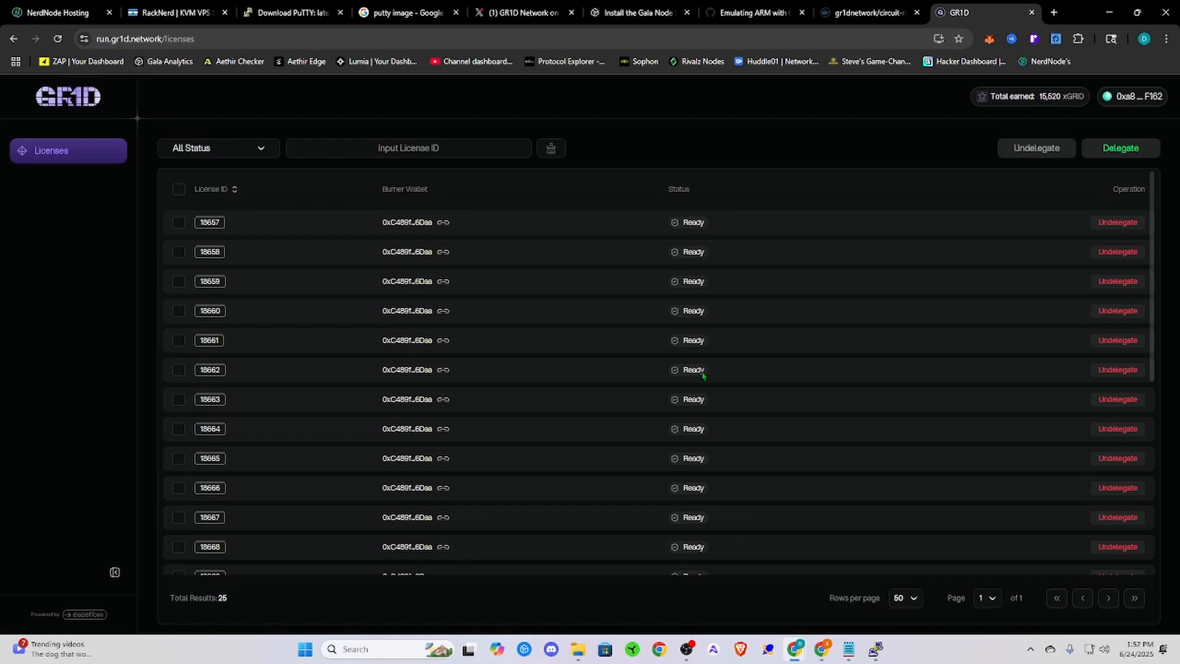
{"action": "mouse_move", "coordinate": [871, 184]}
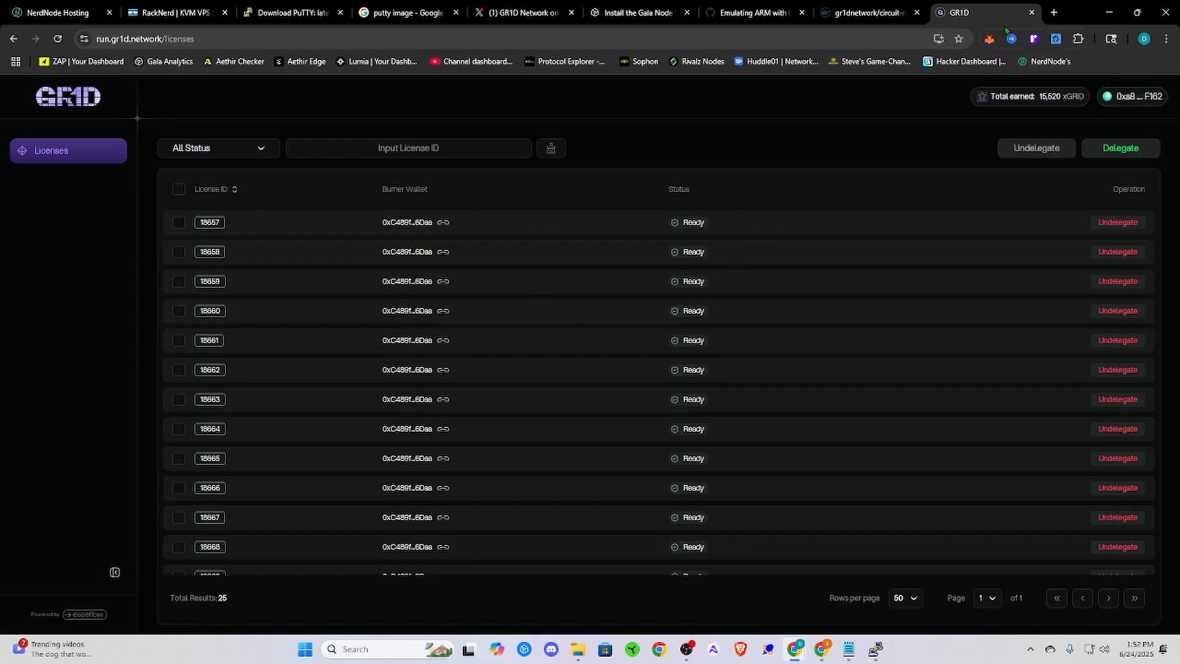
{"action": "mouse_move", "coordinate": [337, 32]}
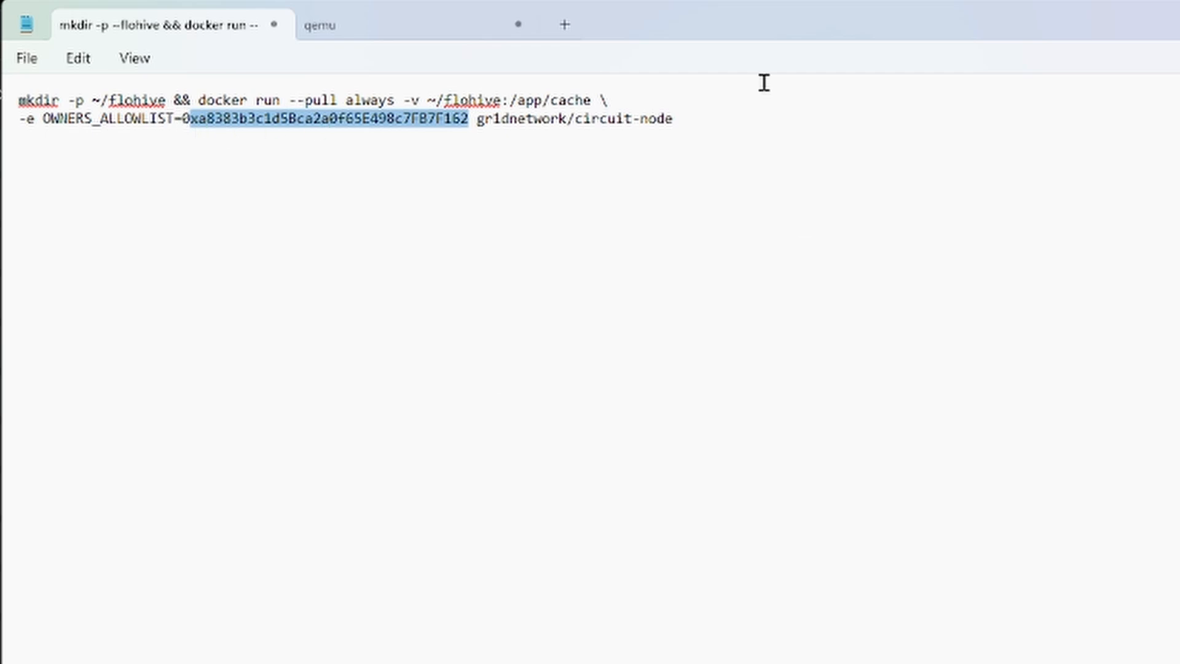
{"action": "mouse_move", "coordinate": [178, 125]}
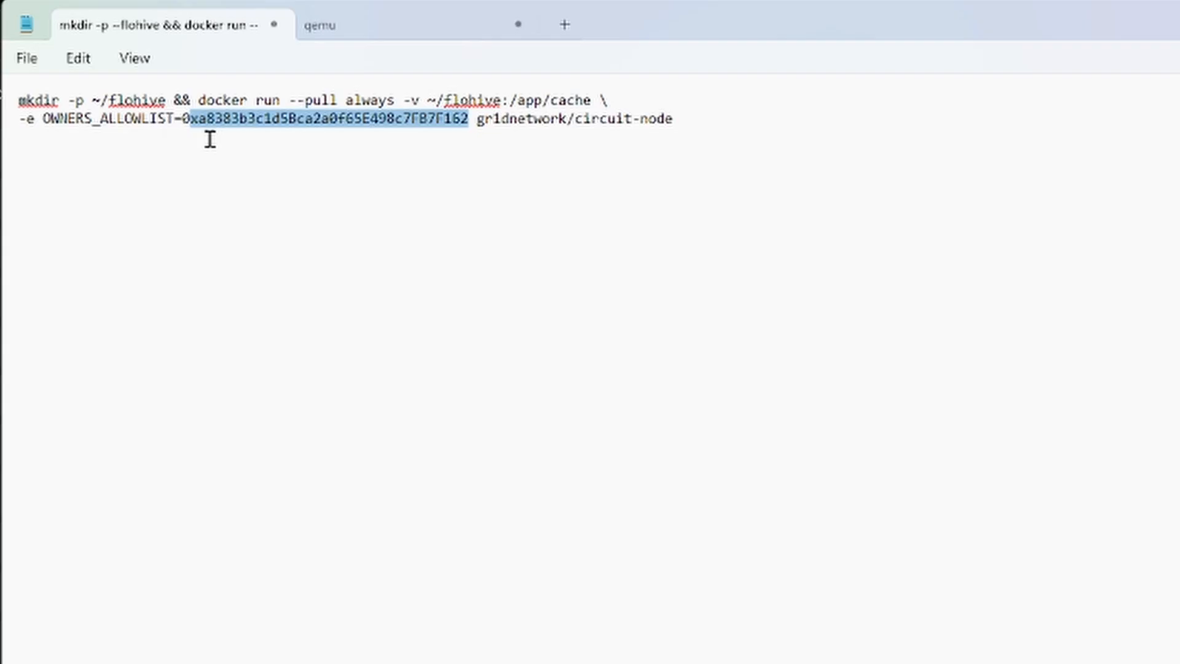
{"action": "mouse_move", "coordinate": [241, 137]}
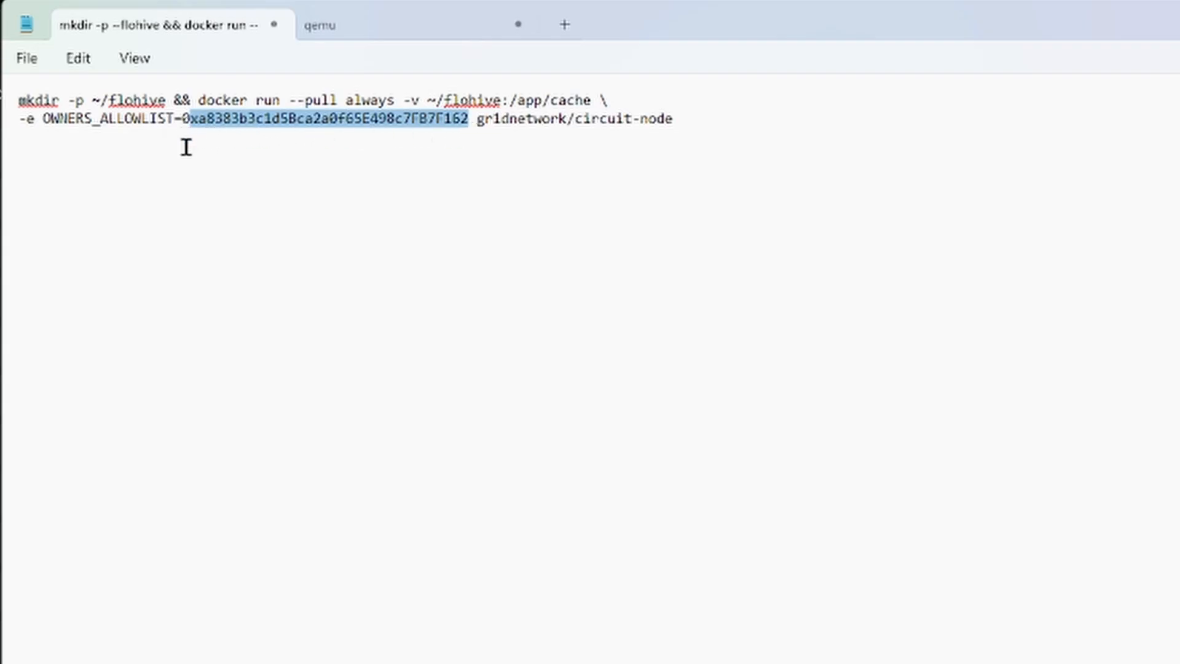
{"action": "mouse_move", "coordinate": [263, 141]}
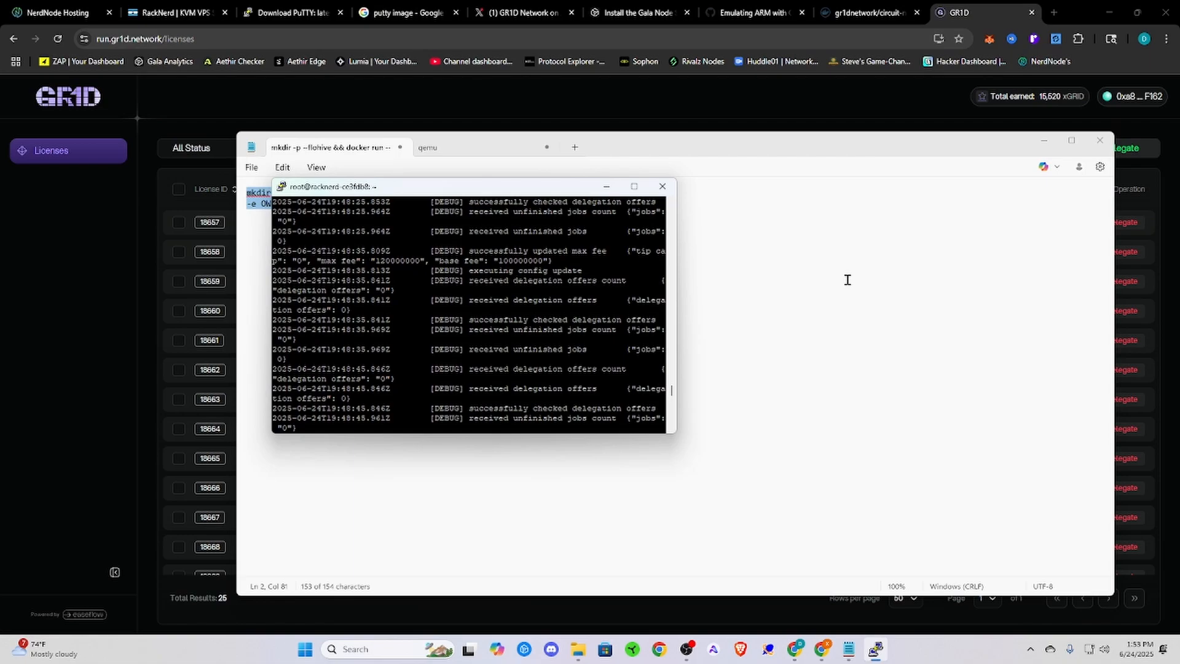
Step: Open the saved terminal-output note, highlight the docker run command, and scroll down the log
{"action": "left_click", "coordinate": [661, 186]}
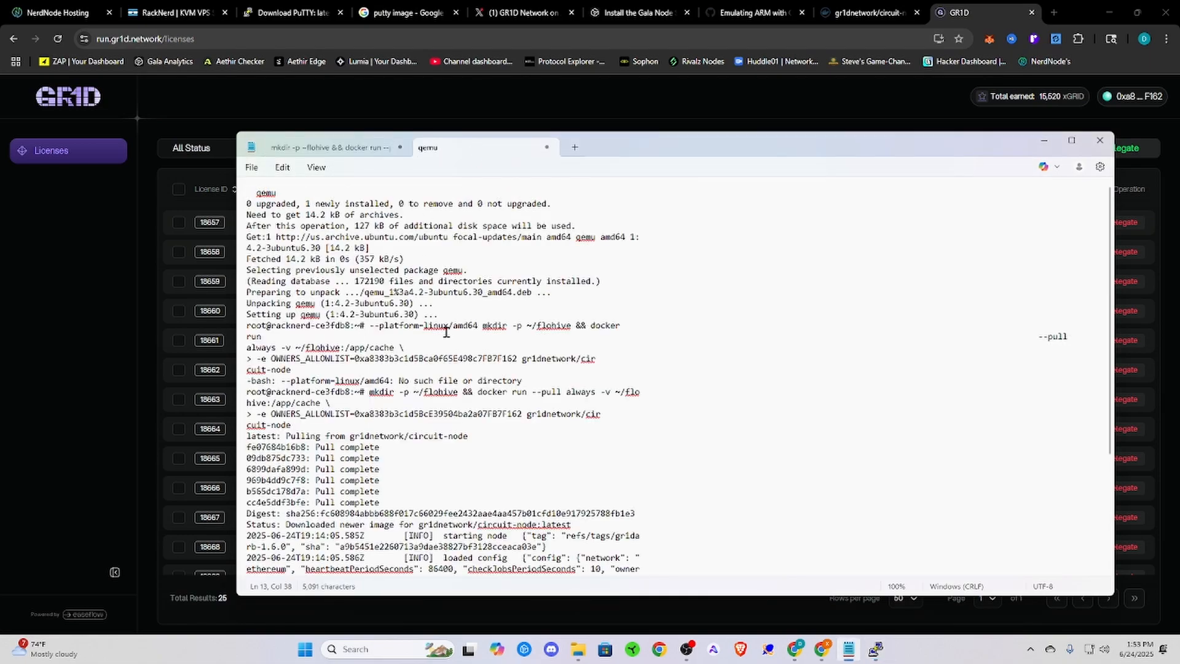
{"action": "left_click", "coordinate": [1070, 140]}
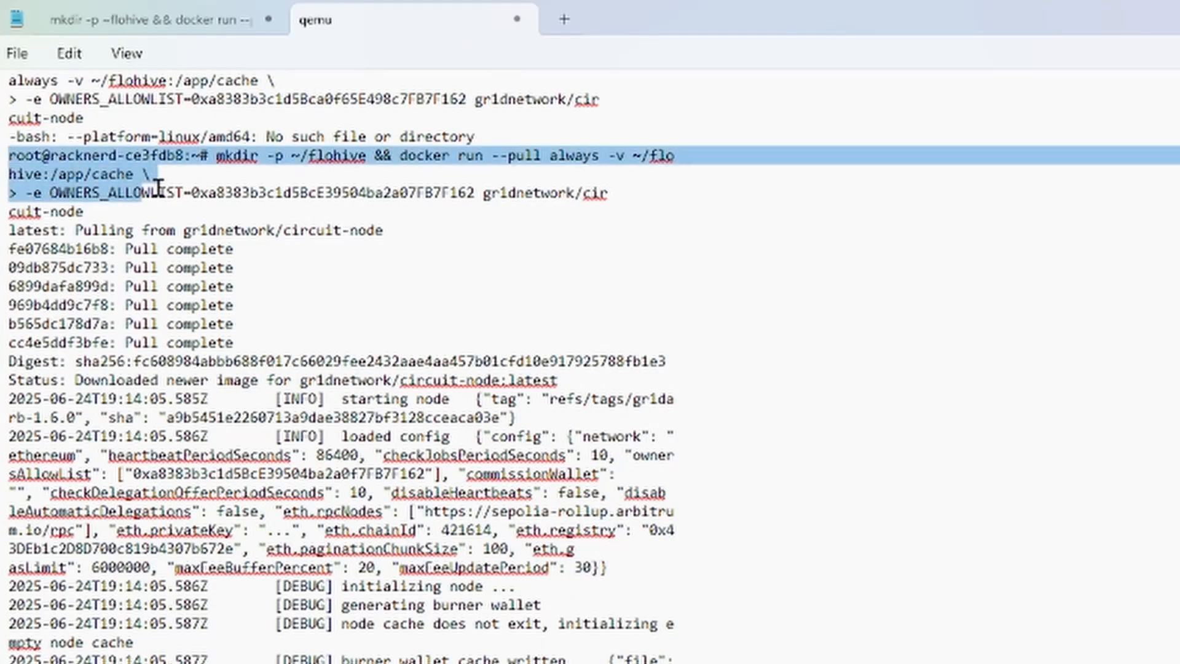
{"action": "left_click_drag", "start_coordinate": [158, 193], "coordinate": [625, 200]}
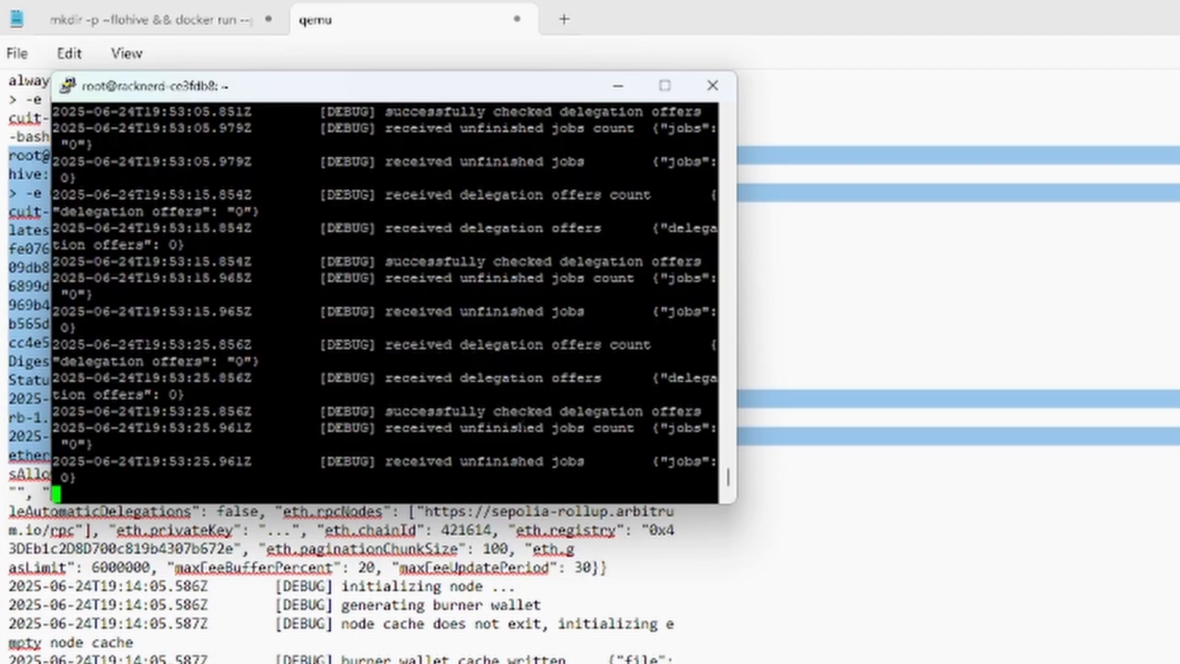
{"action": "scroll", "scroll_direction": "down", "scroll_amount": 3}
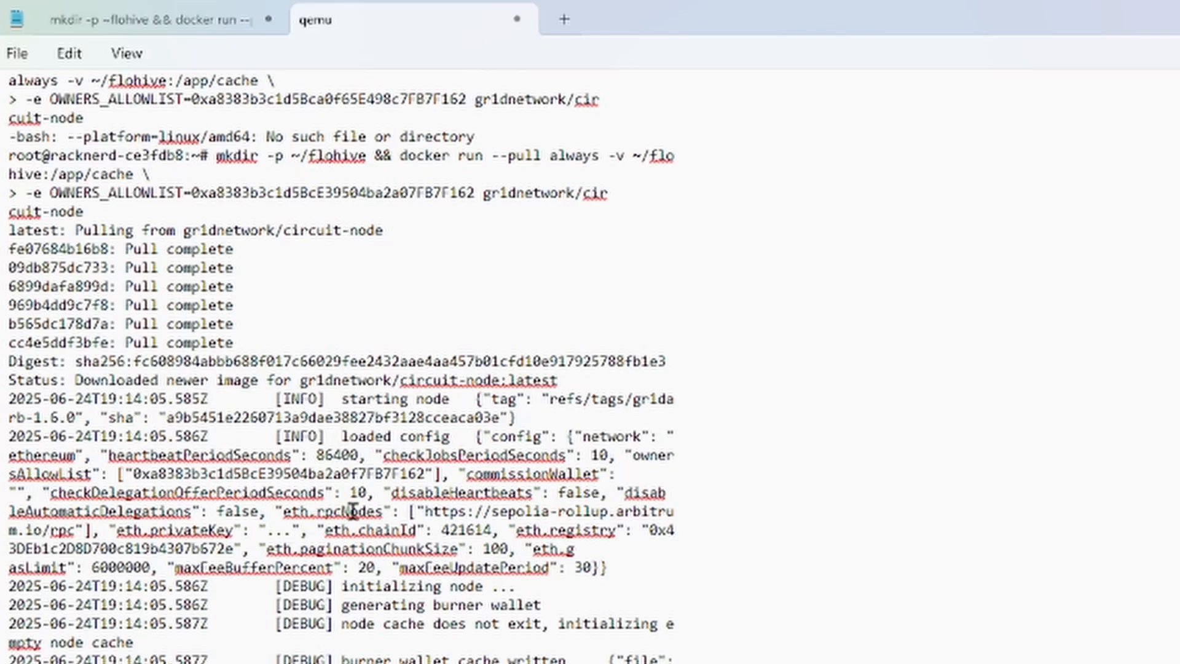
{"action": "mouse_move", "coordinate": [392, 529]}
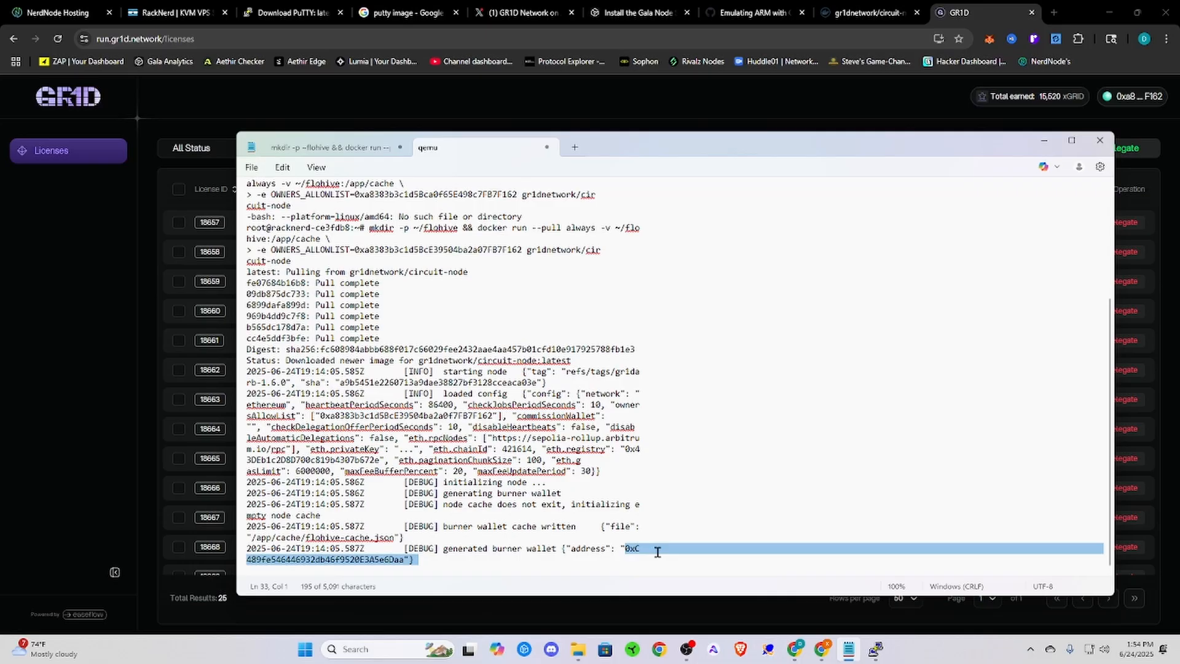
Step: Copy the burner wallet address into a new tab and rejoin its two lines
{"action": "right_click", "coordinate": [657, 551]}
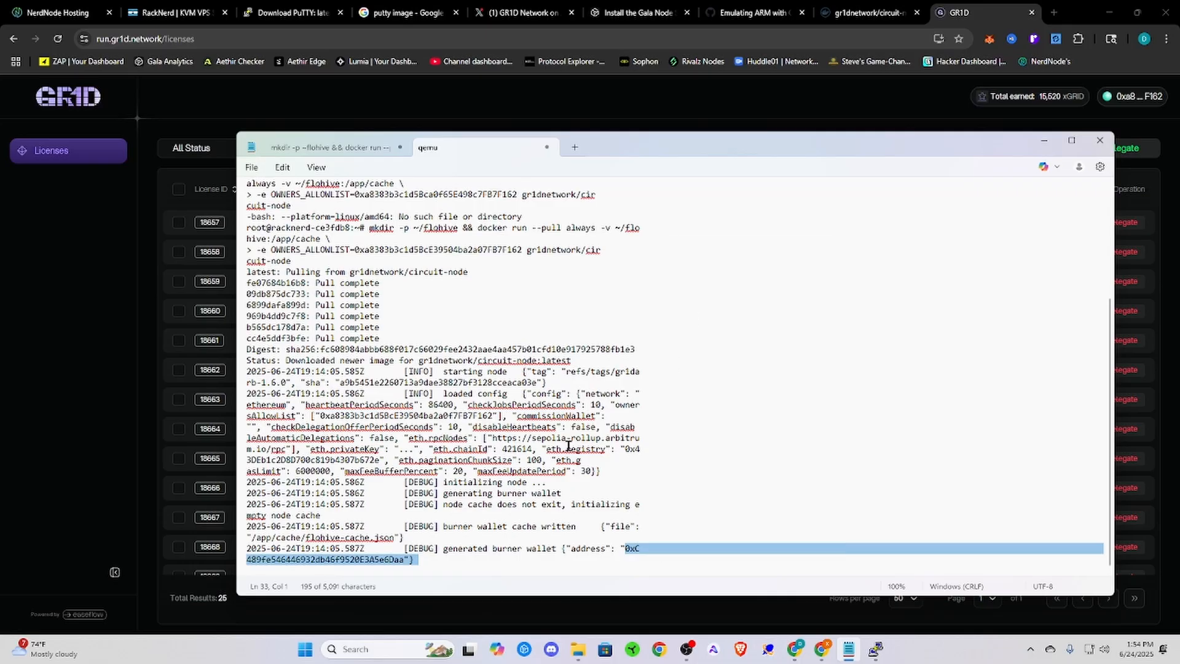
{"action": "left_click", "coordinate": [574, 147]}
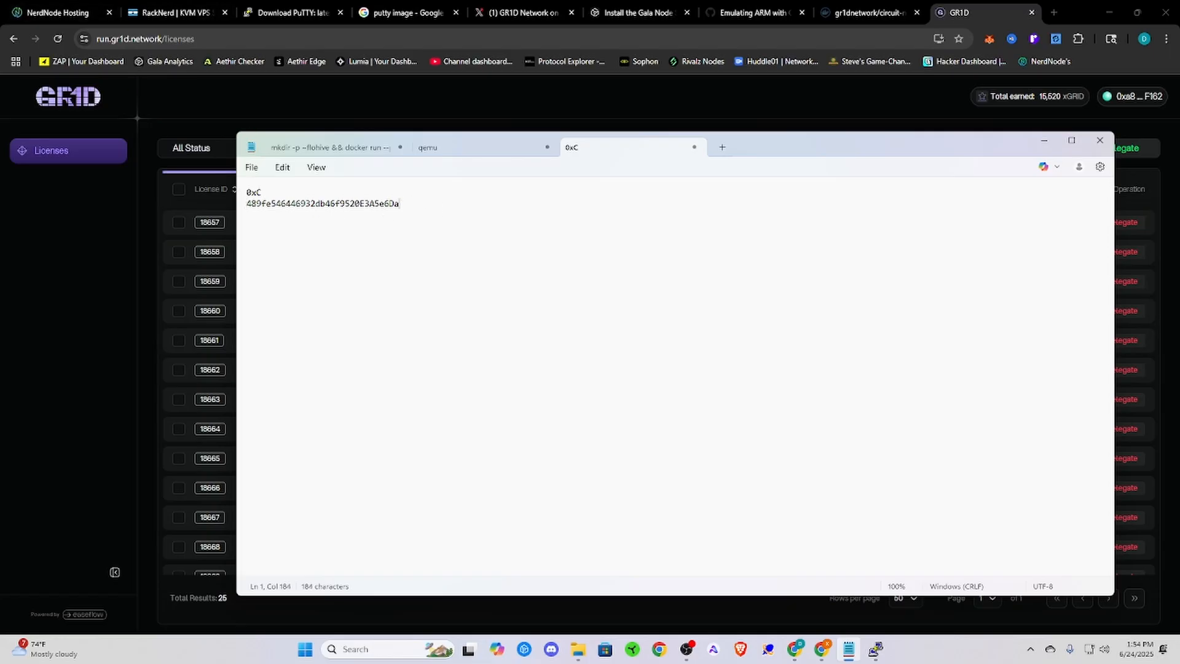
{"action": "type", "text": "a"}
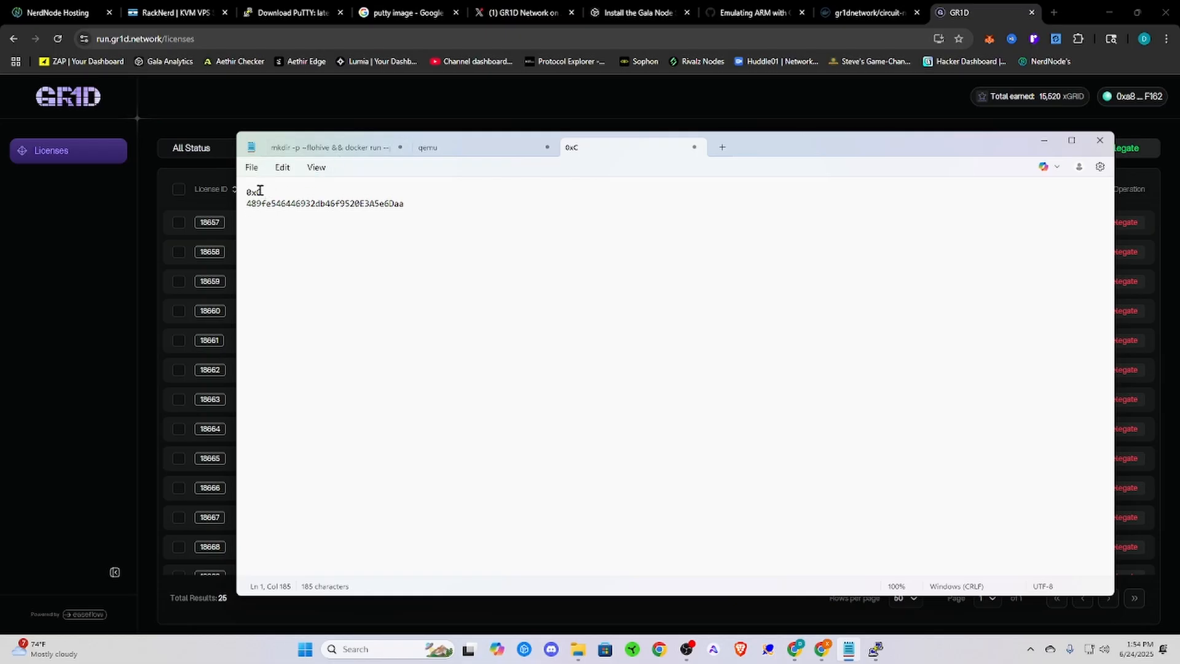
{"action": "left_click", "coordinate": [262, 192]}
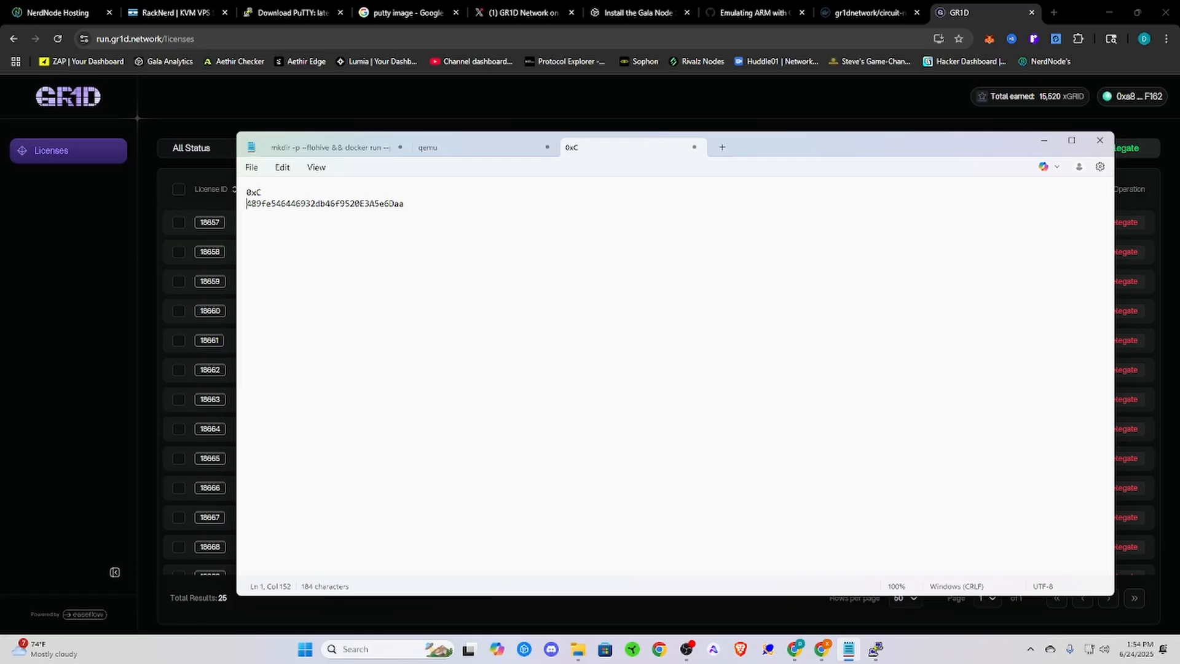
{"action": "type", "text": "0xC"}
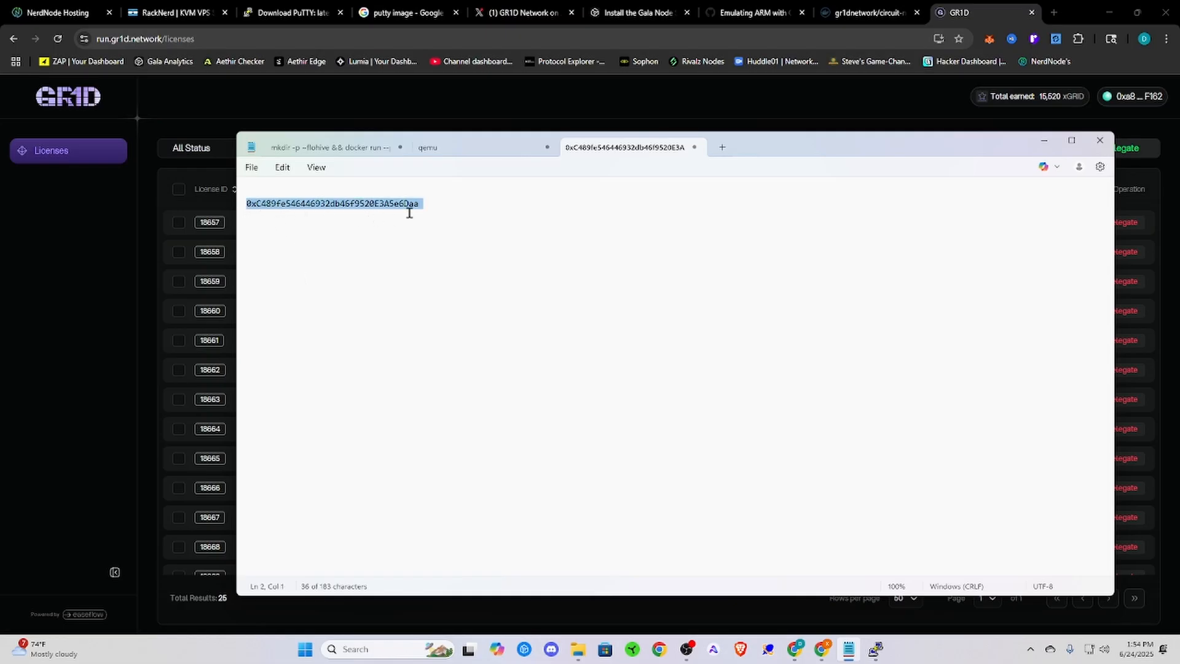
{"action": "mouse_move", "coordinate": [801, 215]}
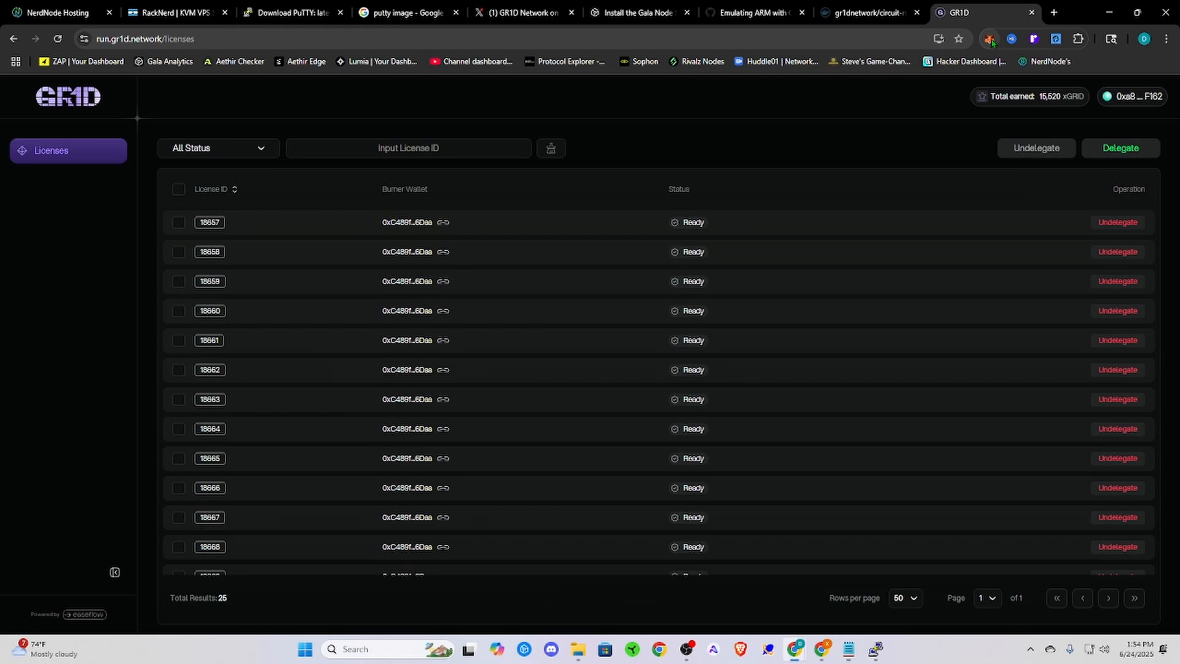
Step: Open Liesa Wallet, check the active account, and show its token balances
{"action": "left_click", "coordinate": [988, 38]}
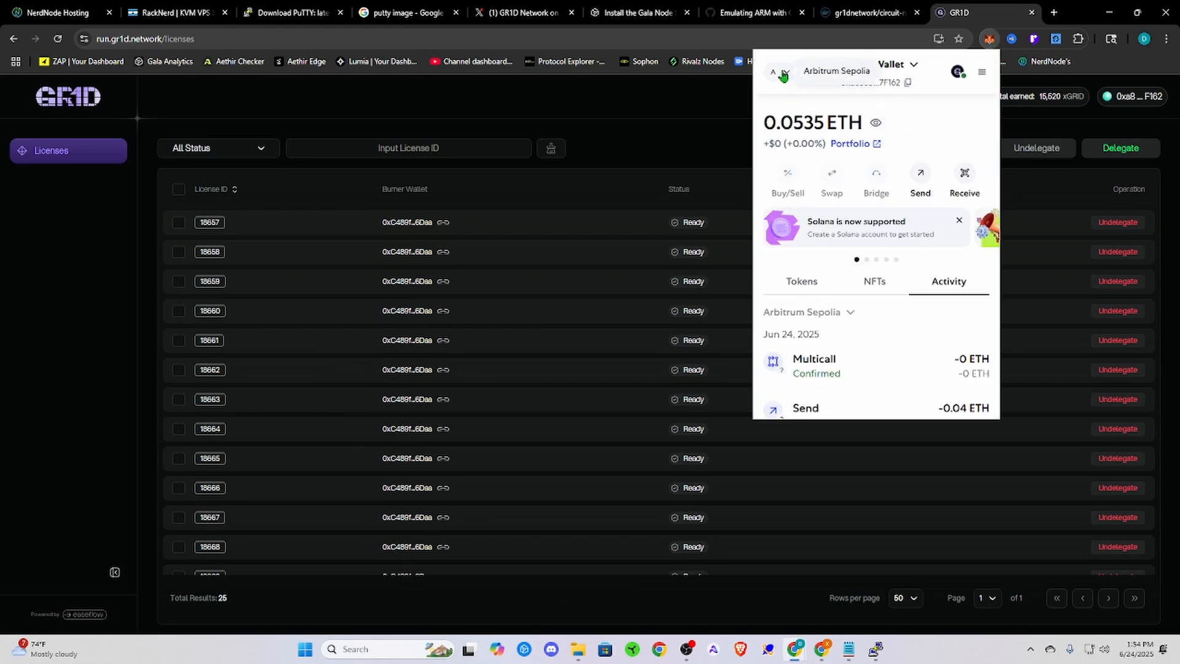
{"action": "left_click", "coordinate": [897, 64]}
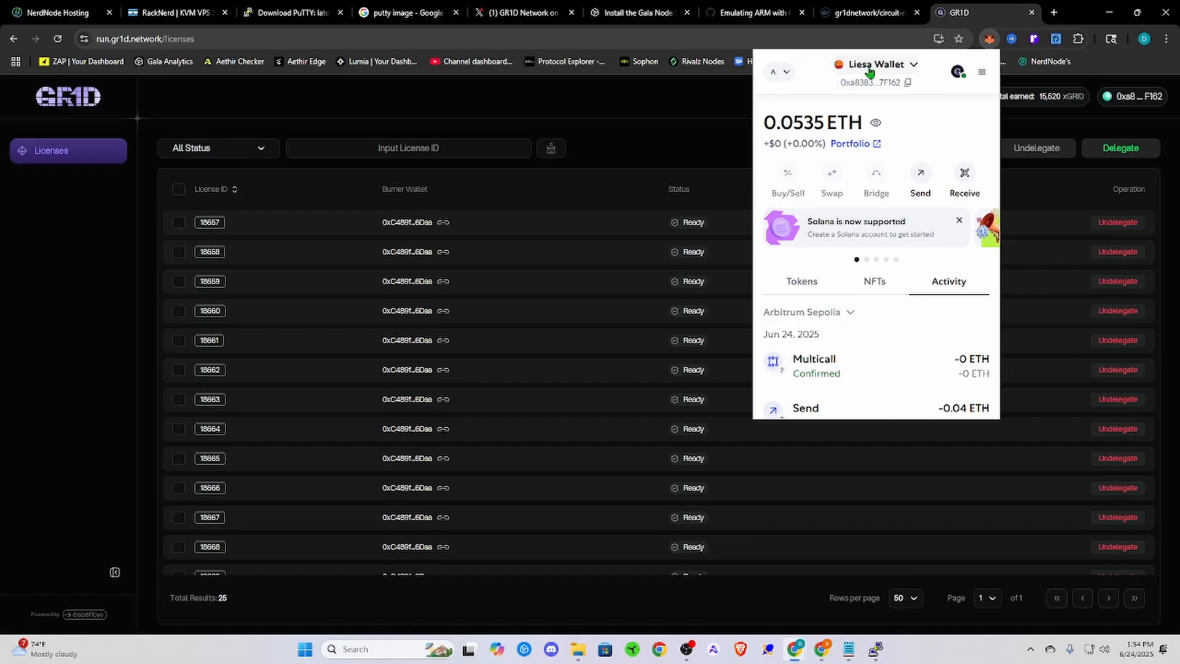
{"action": "left_click", "coordinate": [801, 281]}
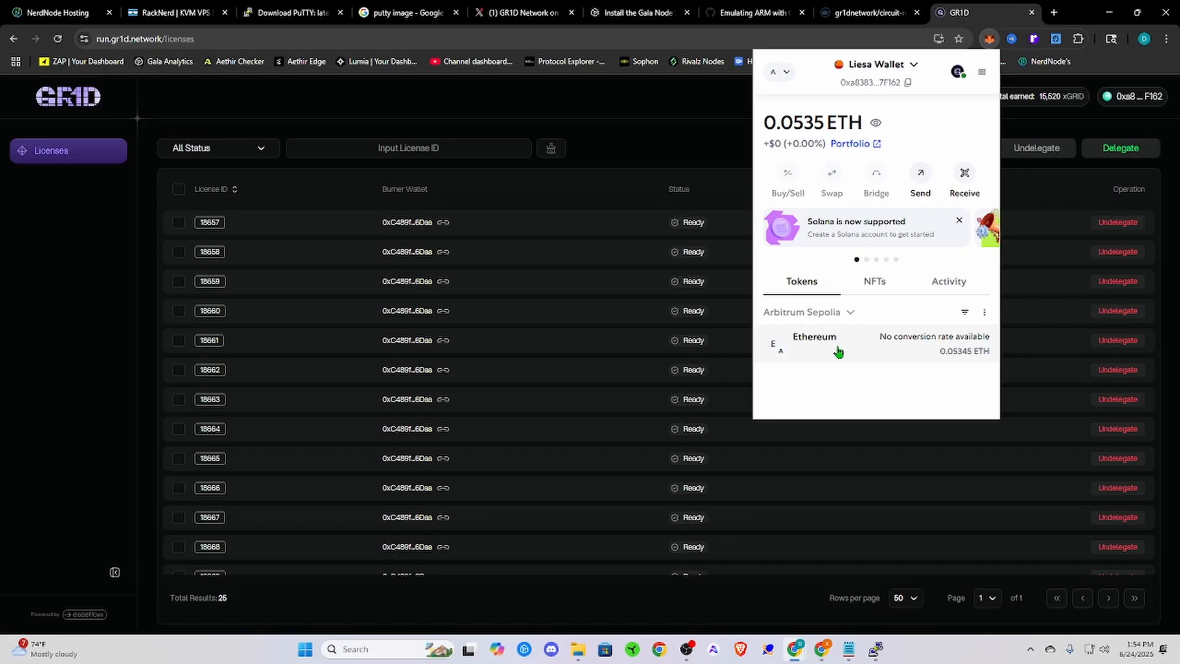
{"action": "left_click", "coordinate": [785, 78]}
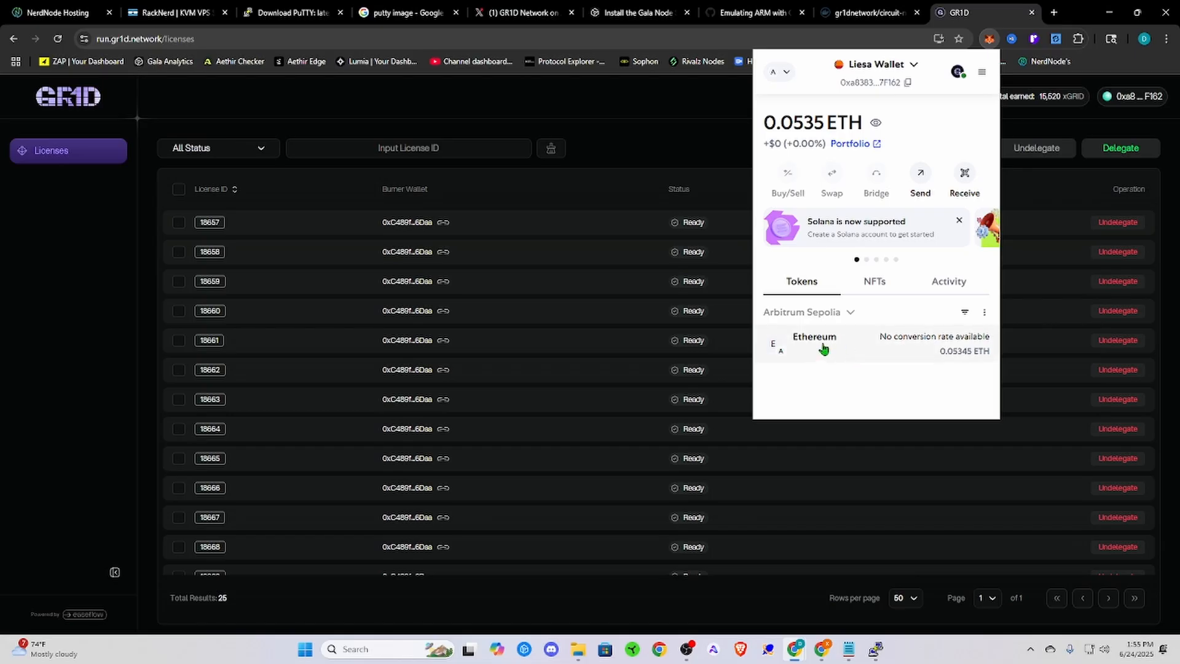
Step: Open Ethereum (about 0.0535 ETH), start a send, then cancel and go back
{"action": "left_click", "coordinate": [813, 343]}
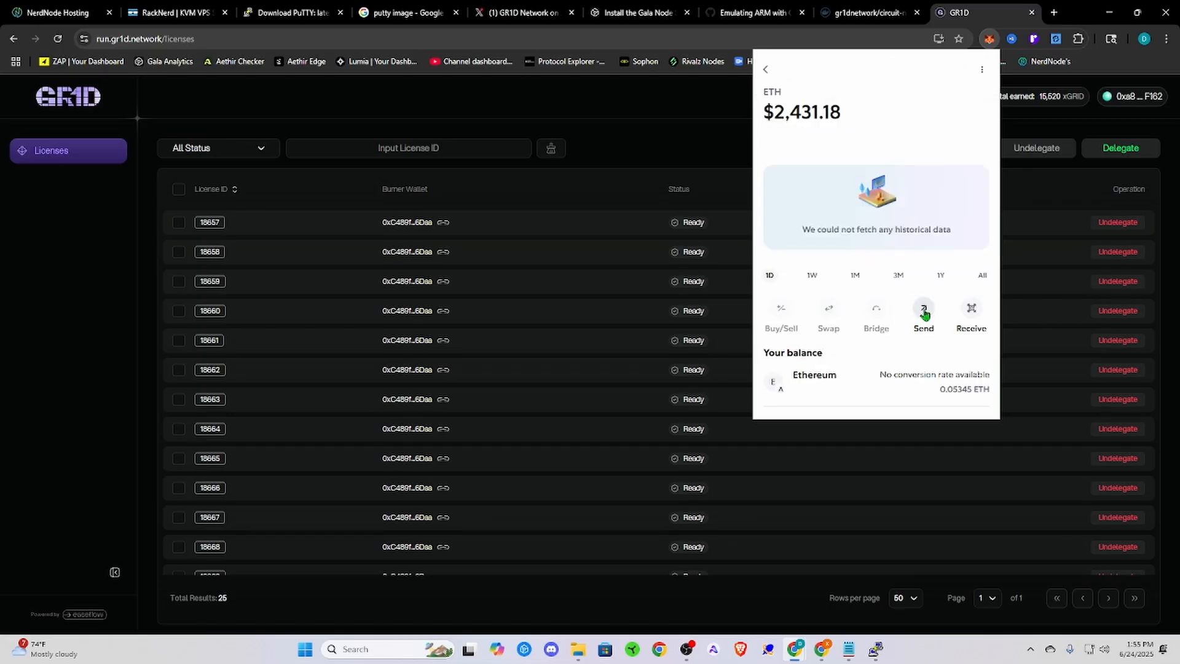
{"action": "left_click", "coordinate": [922, 312]}
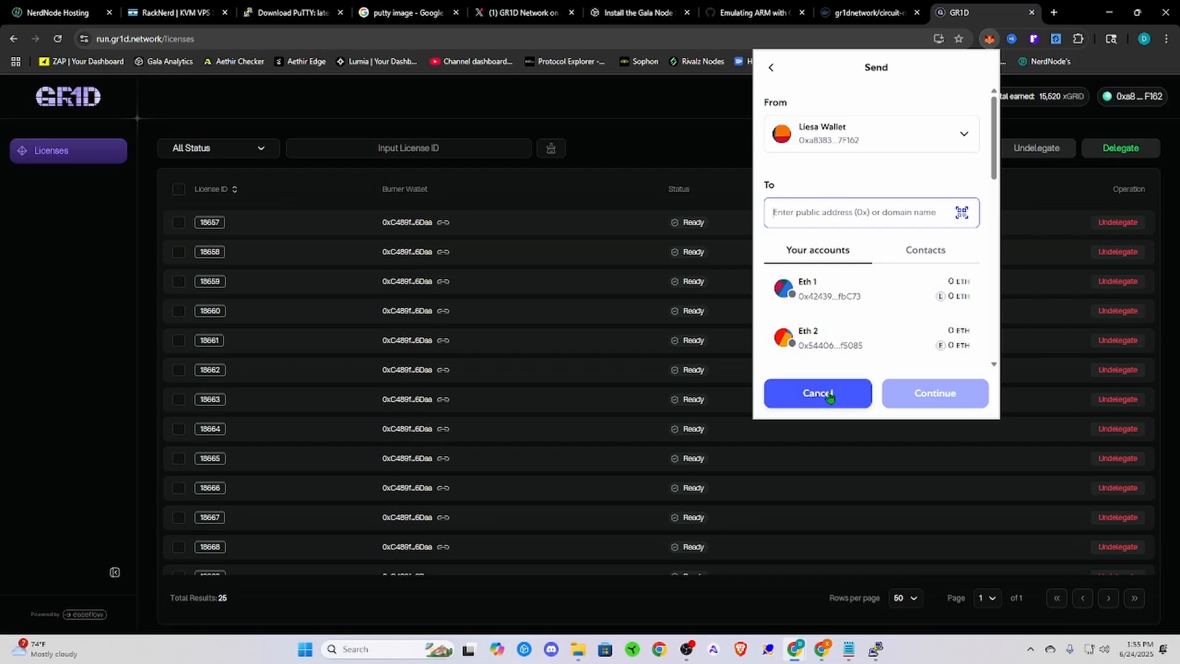
{"action": "mouse_move", "coordinate": [844, 386]}
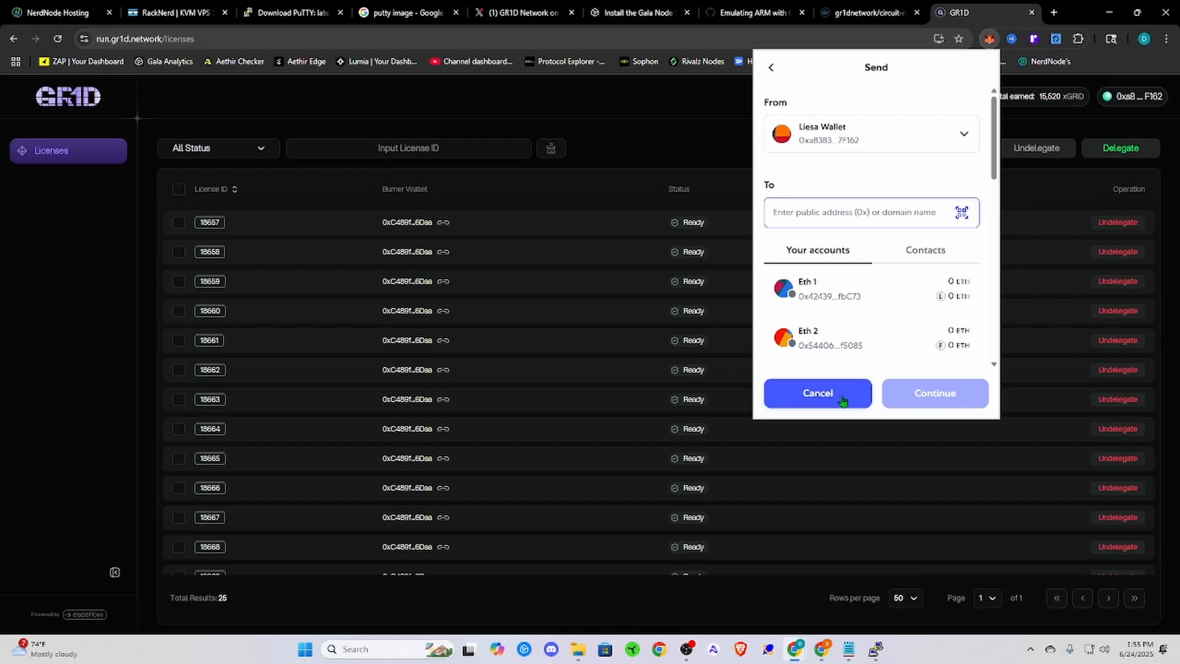
{"action": "left_click", "coordinate": [770, 67]}
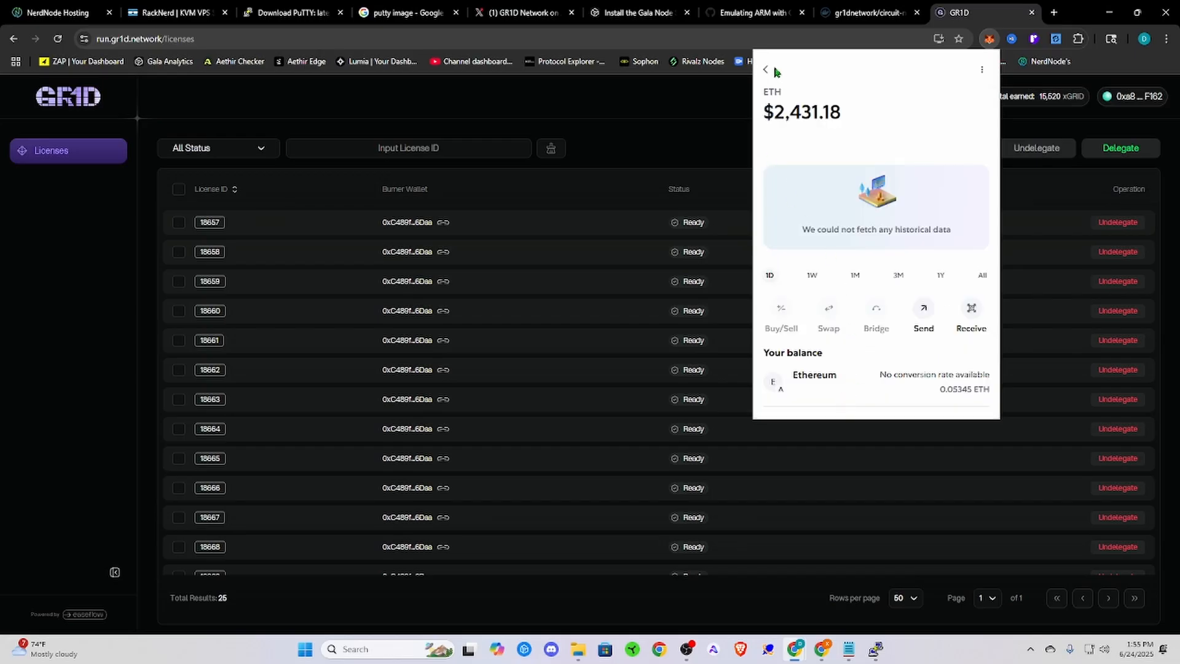
{"action": "left_click", "coordinate": [767, 71]}
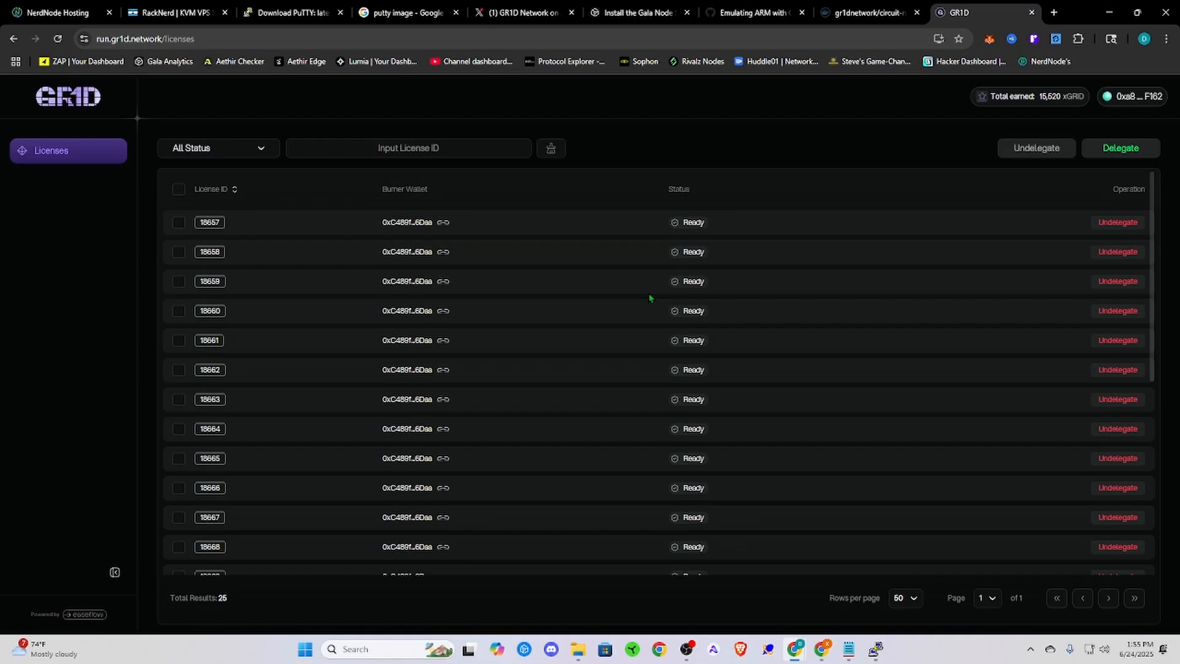
Step: Tick the header checkbox to select all 25 Ready licenses
{"action": "left_click", "coordinate": [178, 188]}
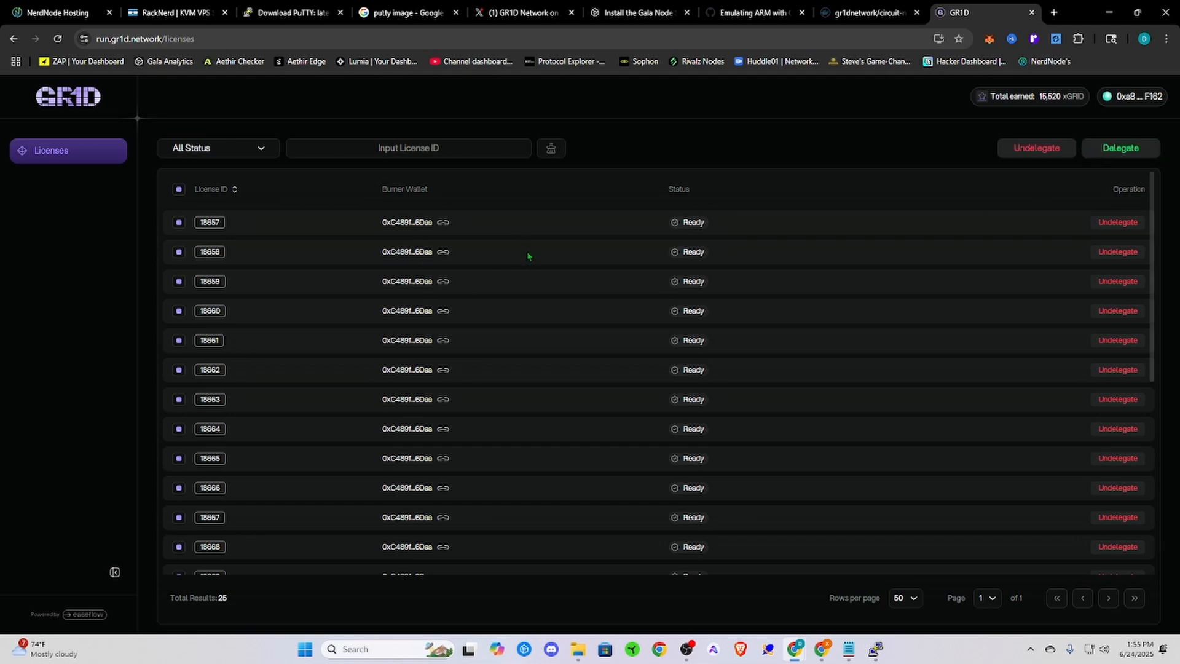
{"action": "mouse_move", "coordinate": [605, 546]}
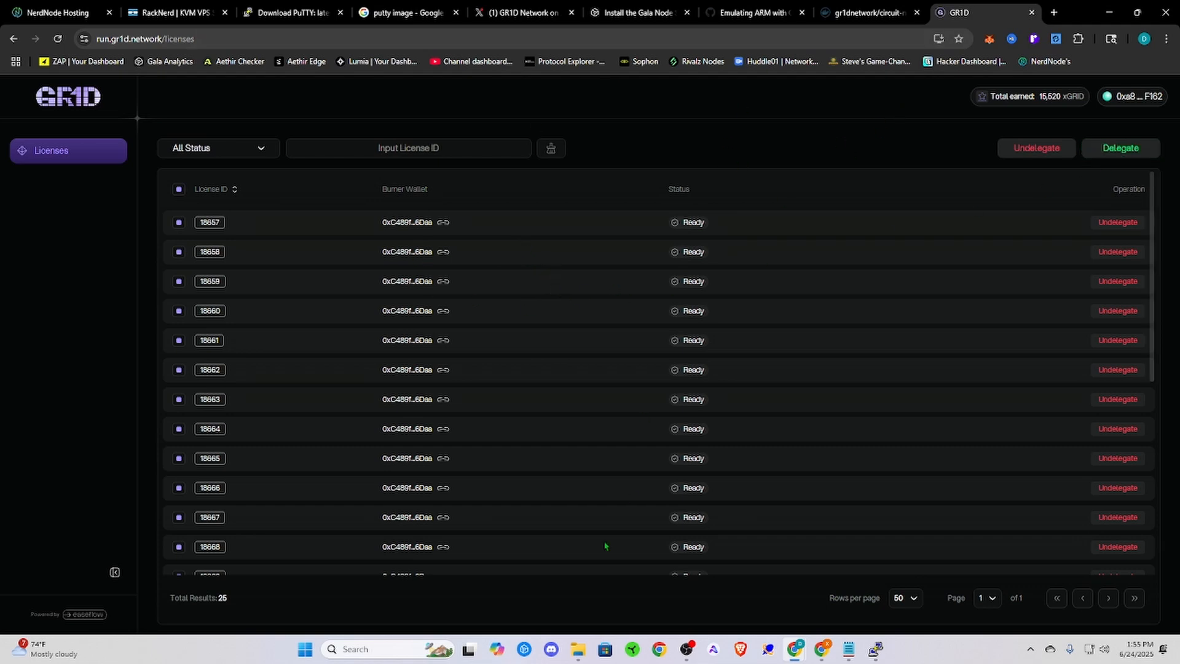
{"action": "left_click", "coordinate": [847, 649]}
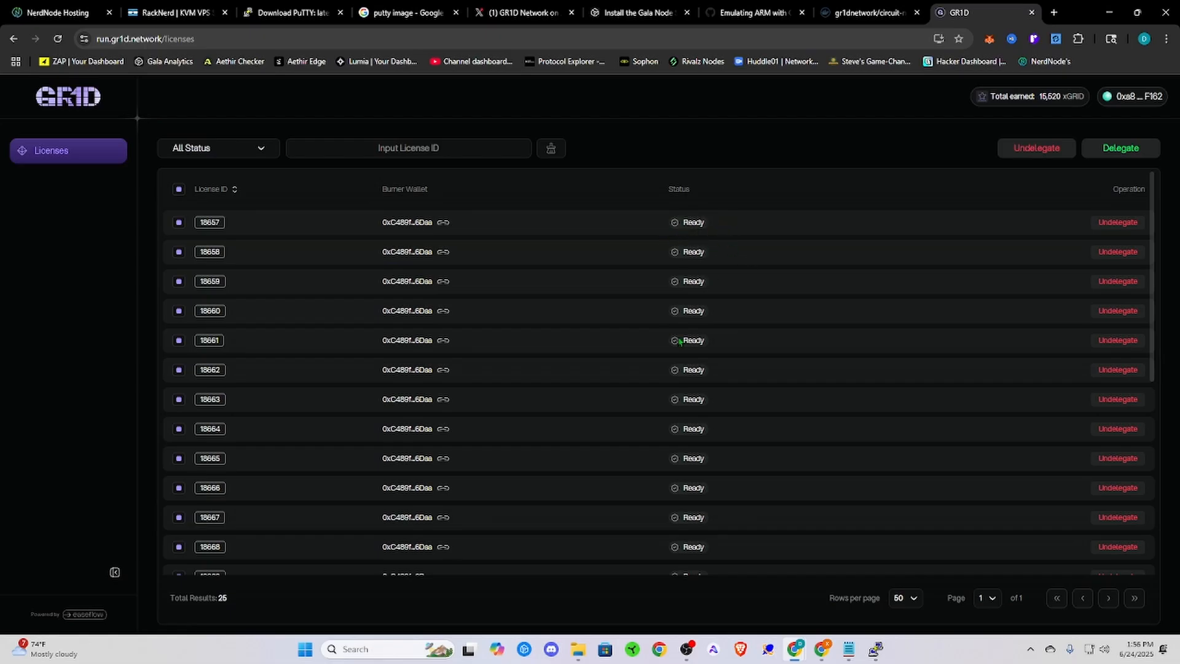
{"action": "mouse_move", "coordinate": [706, 482]}
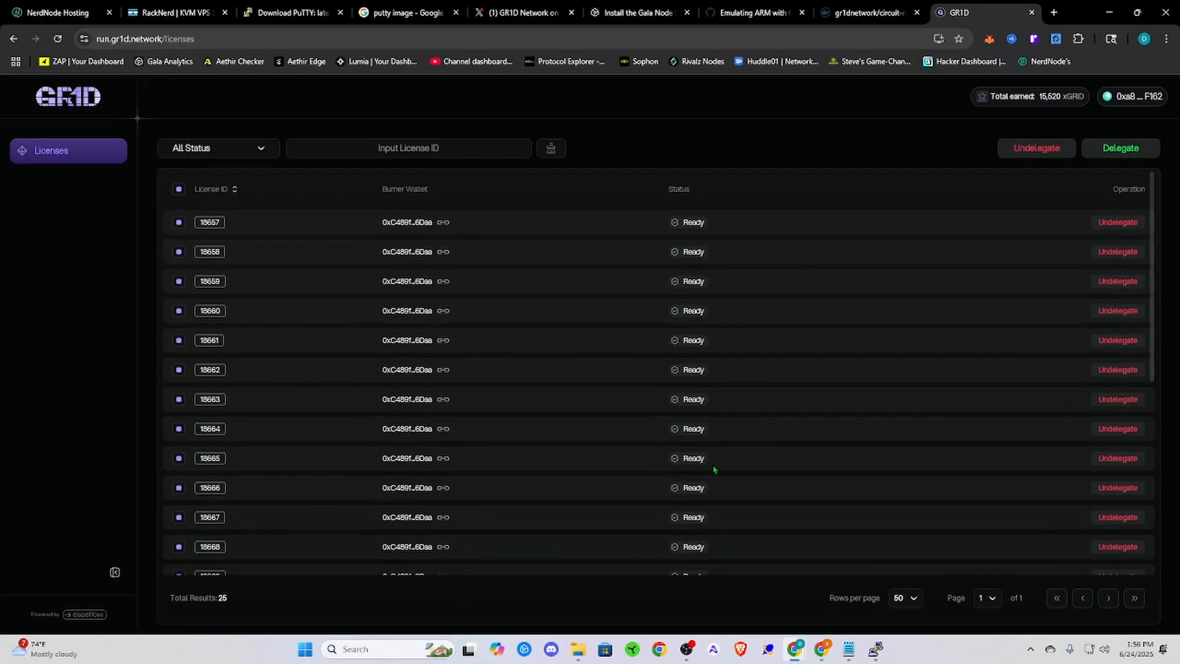
{"action": "mouse_move", "coordinate": [810, 577]}
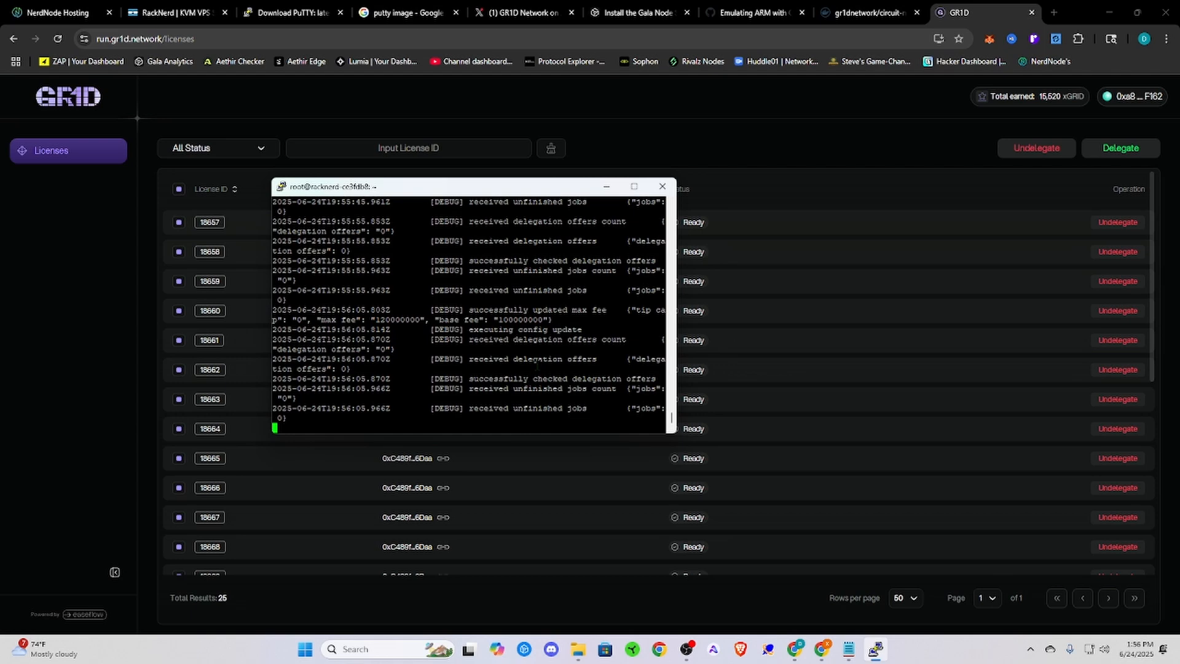
Step: Close the PuTTY terminal session running the node logs and confirm the exit
{"action": "left_click", "coordinate": [661, 186]}
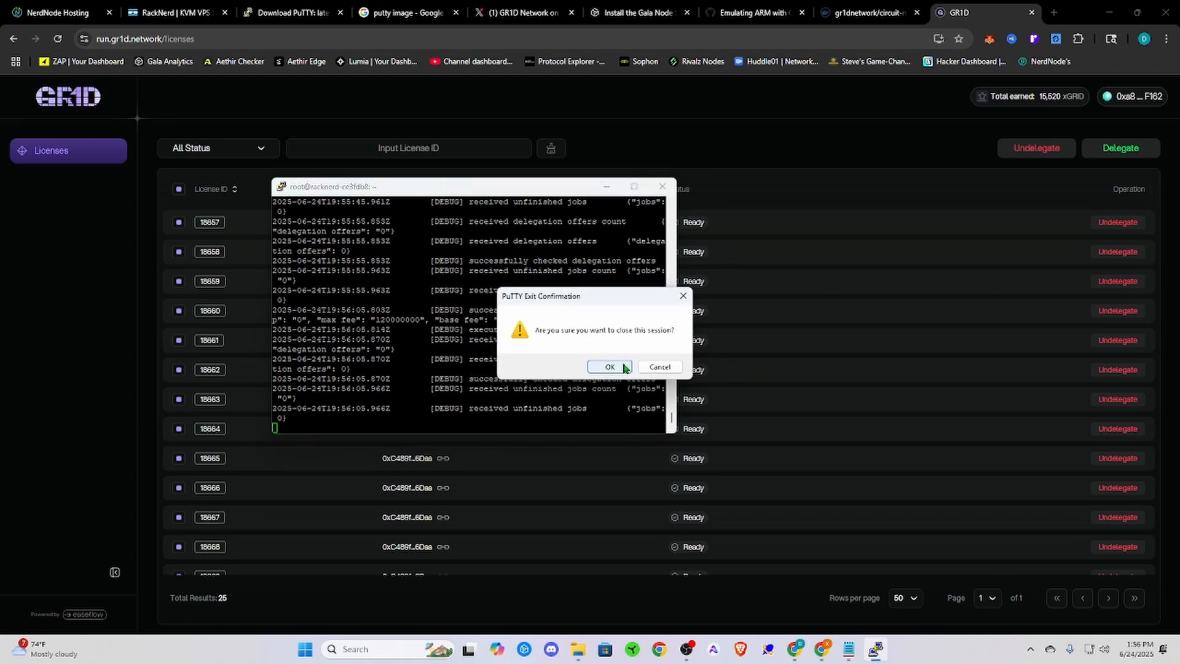
{"action": "left_click", "coordinate": [610, 366]}
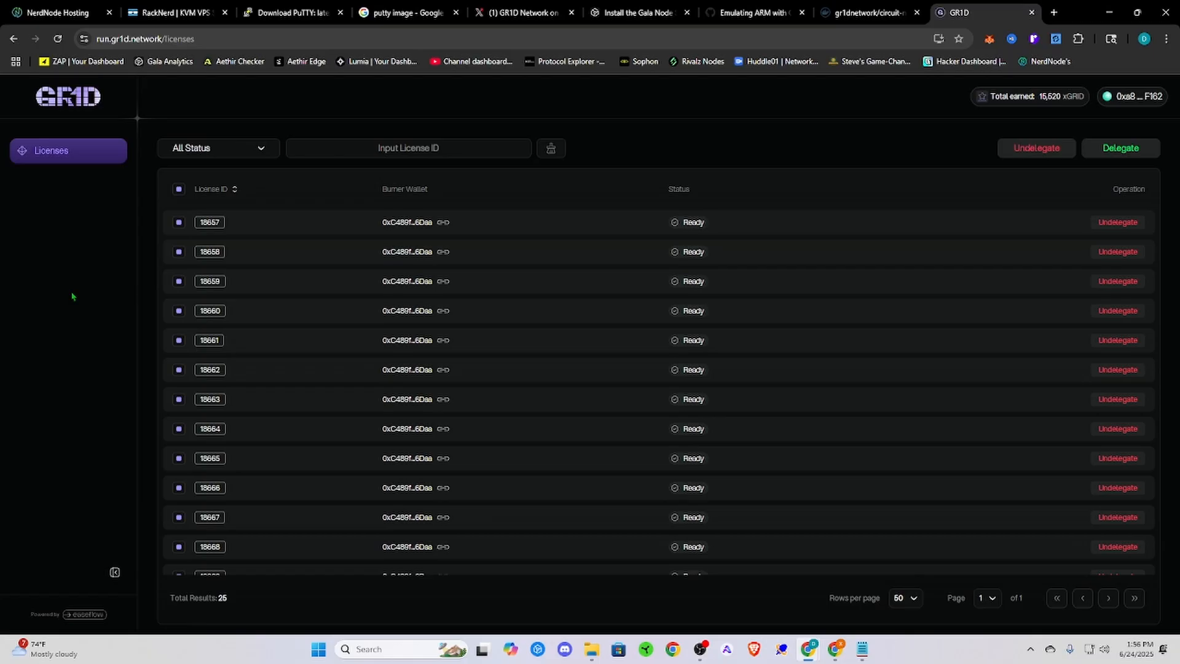
{"action": "mouse_move", "coordinate": [604, 211]}
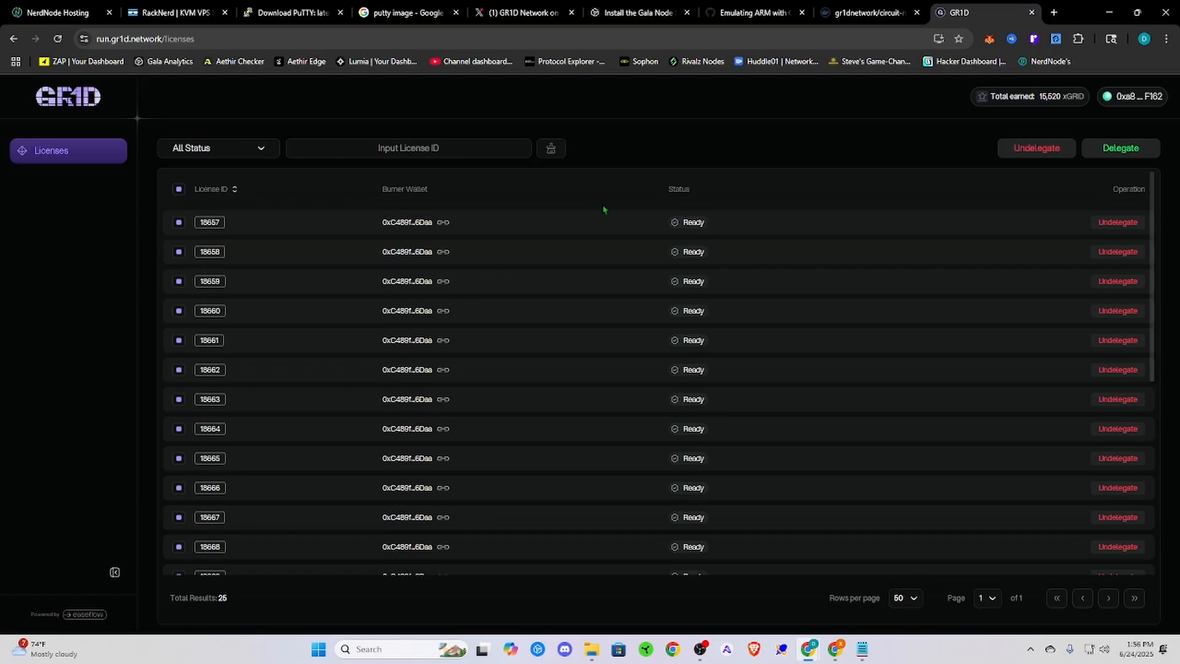